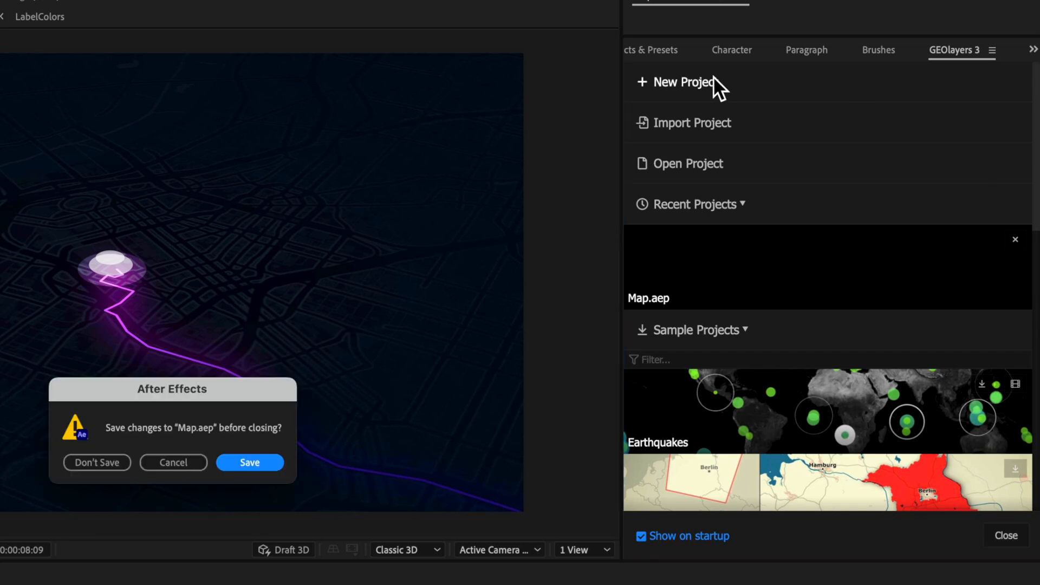
Step: Start a new GEOlayers 3 project and edit the Create Mapcomp duration field
click(249, 462)
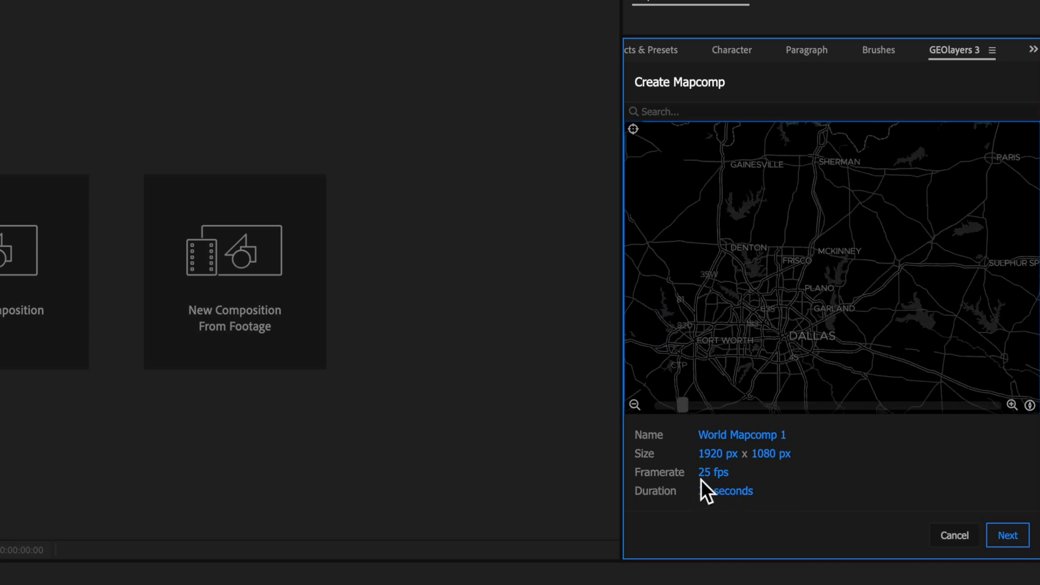
click(726, 491)
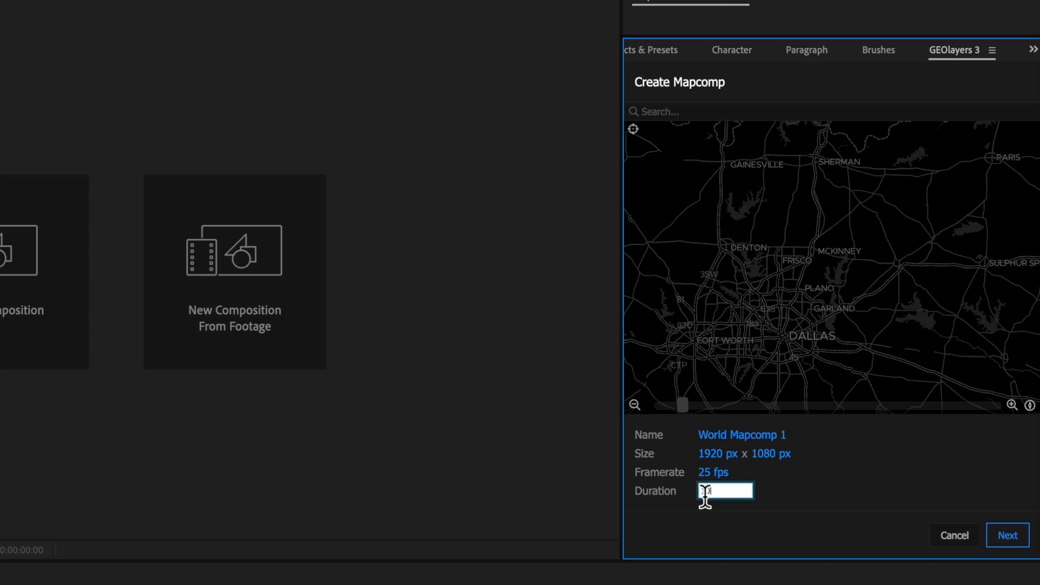
click(726, 472)
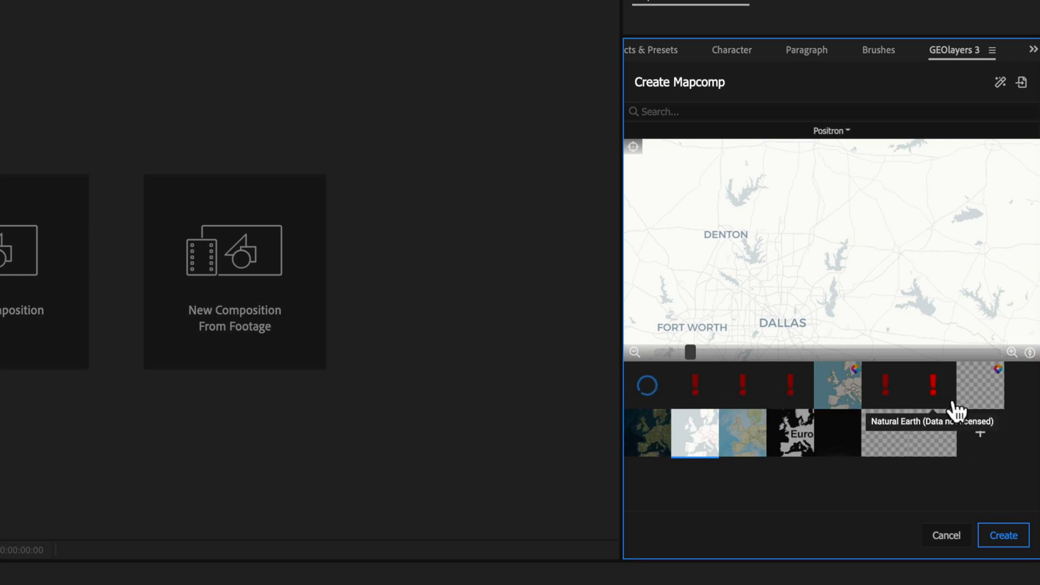
mouse_move(838, 386)
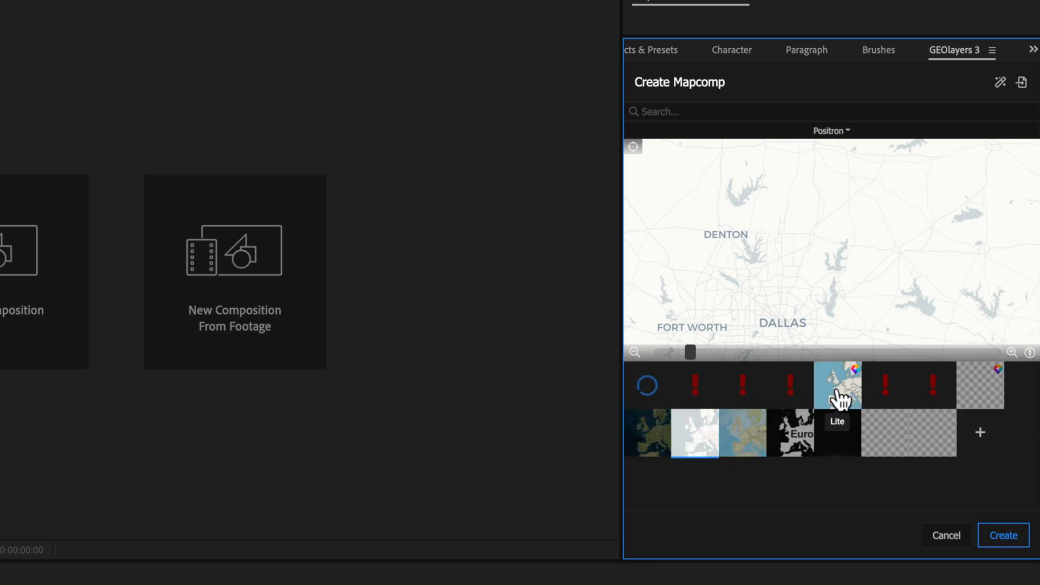
Step: Choose the Positron No Labels style, frame central Dallas in the preview, and create the mapcomp
click(829, 130)
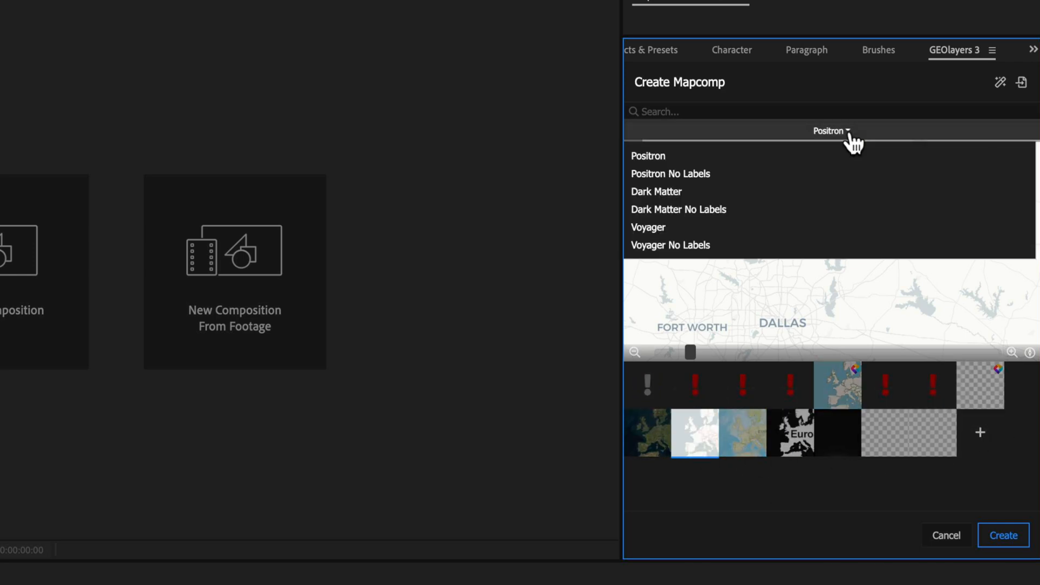
click(671, 174)
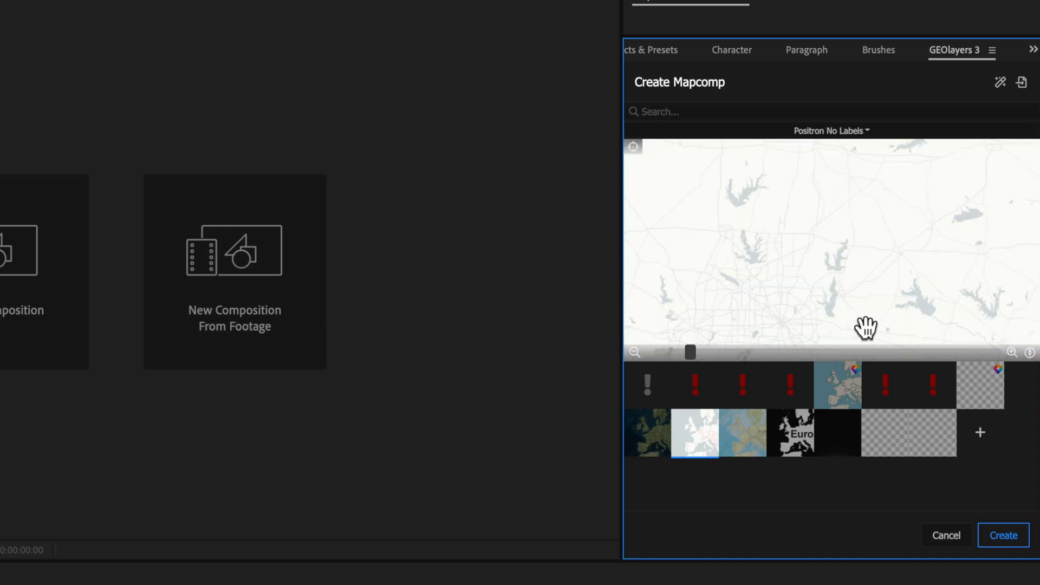
drag(865, 330, 815, 298)
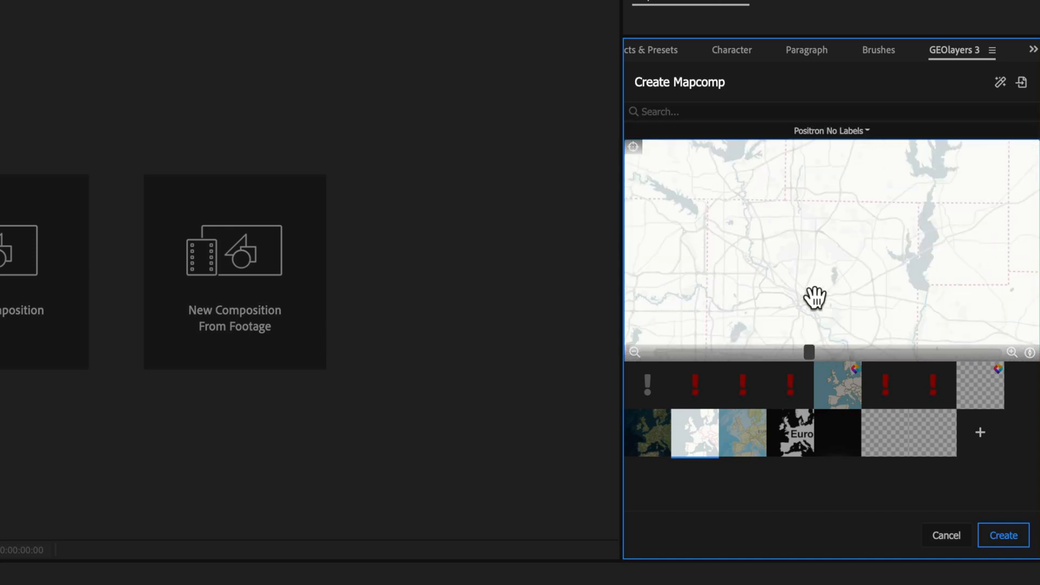
drag(816, 297, 794, 206)
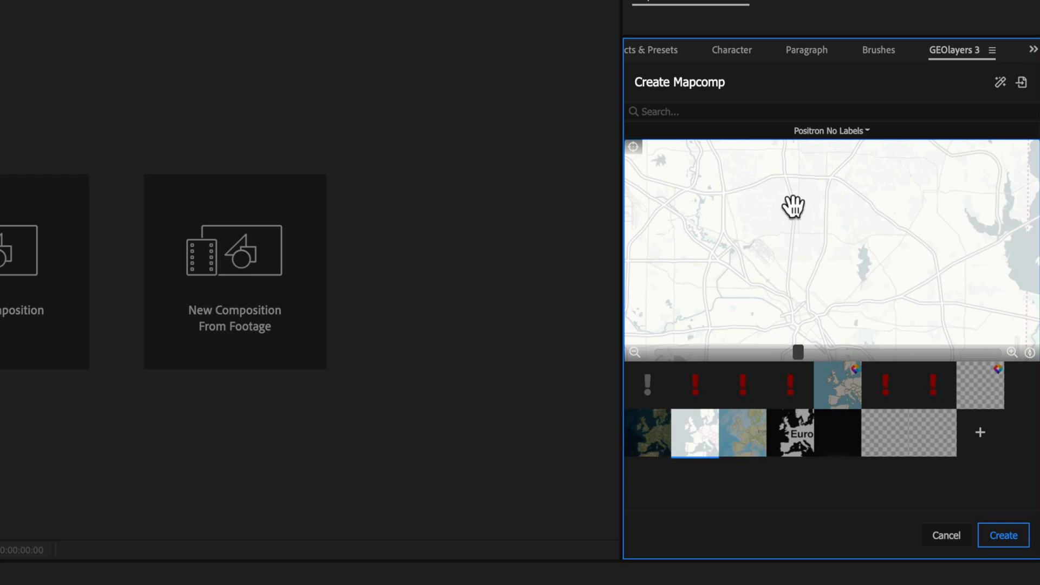
click(830, 131)
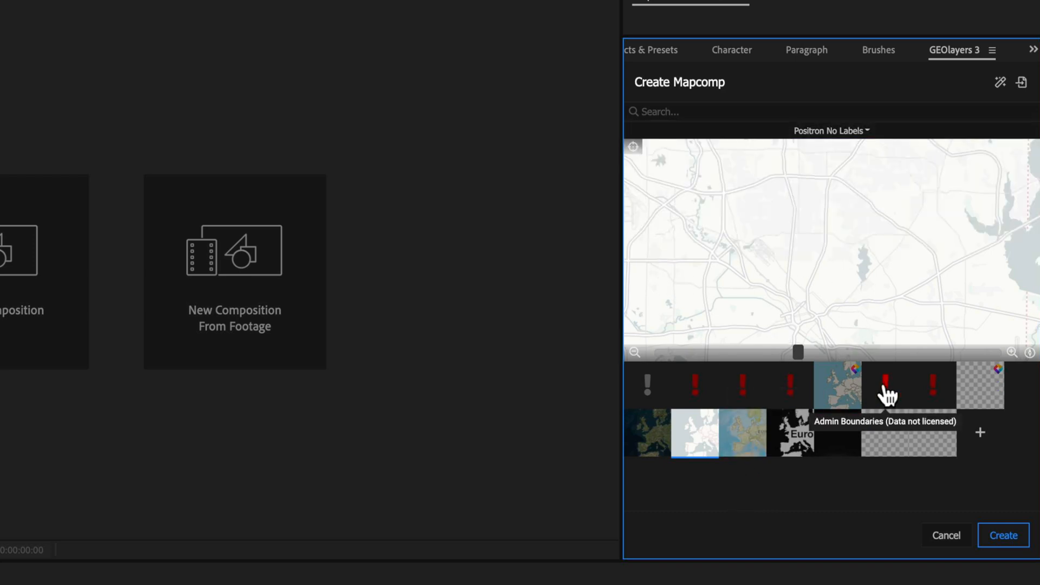
click(1002, 535)
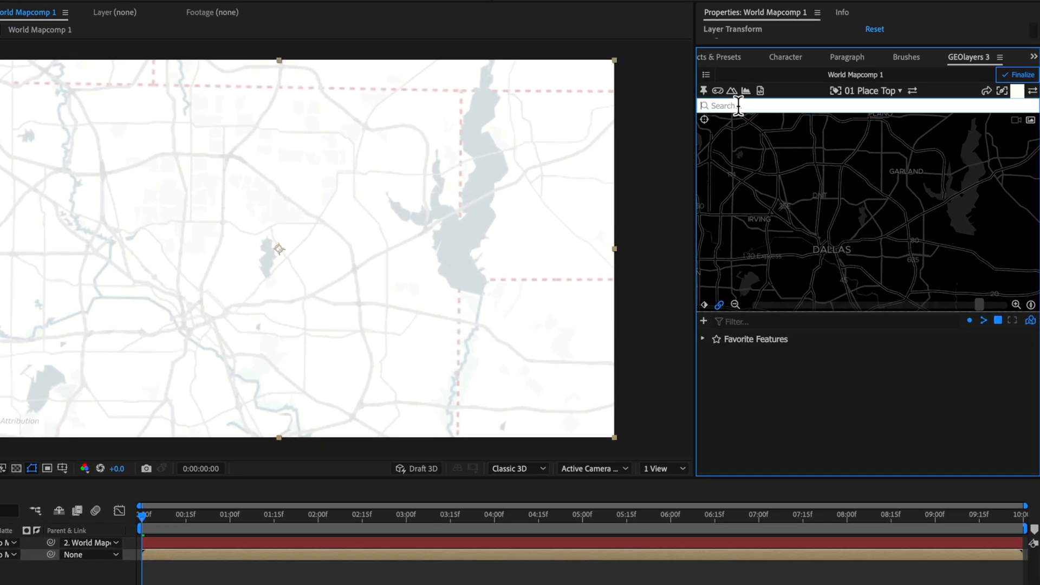
Step: Search for and add the Dallas and Garland city features, then select both
text(dalla)
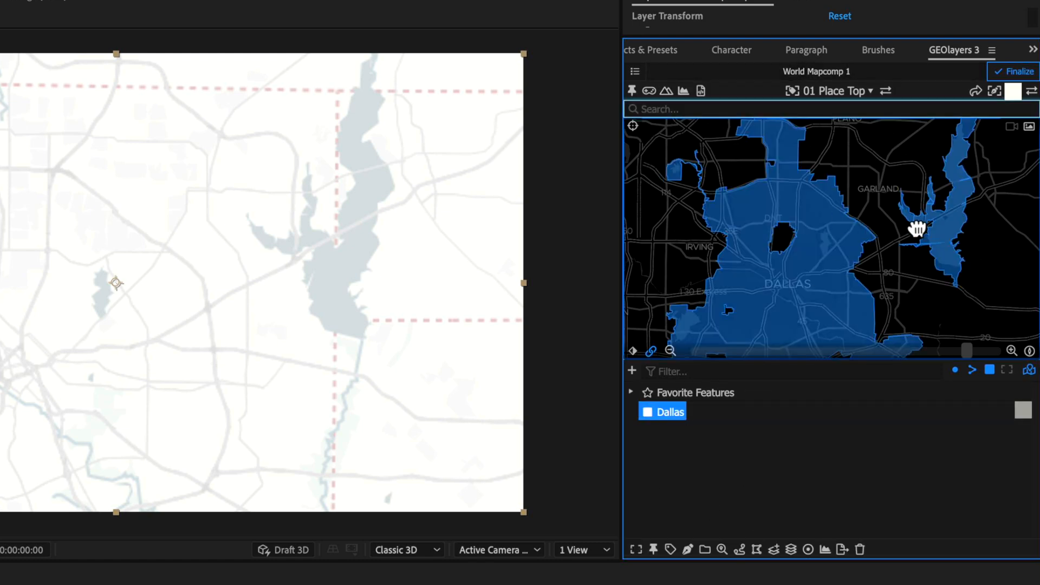
drag(916, 228, 915, 206)
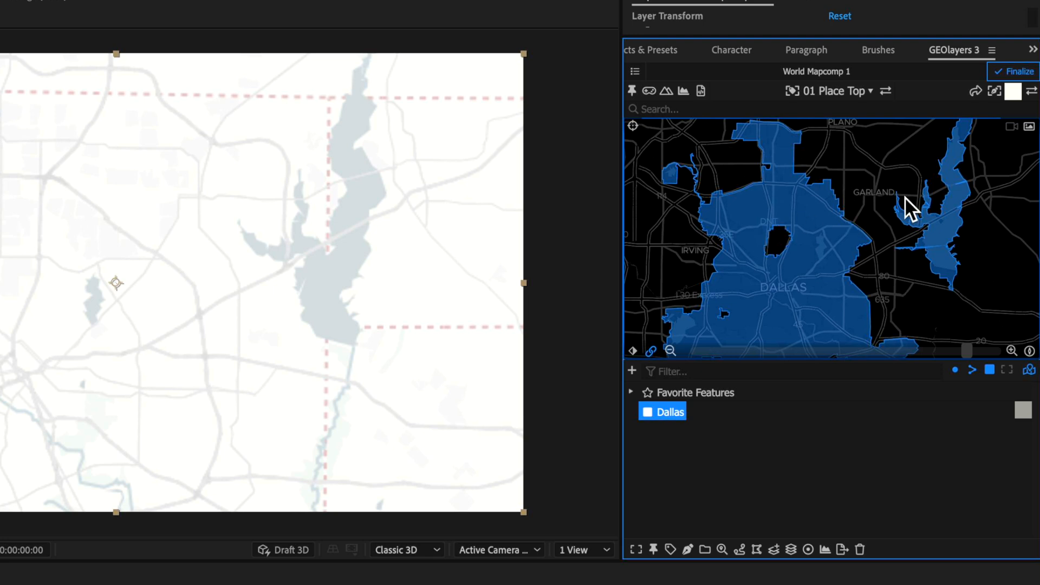
text(garl)
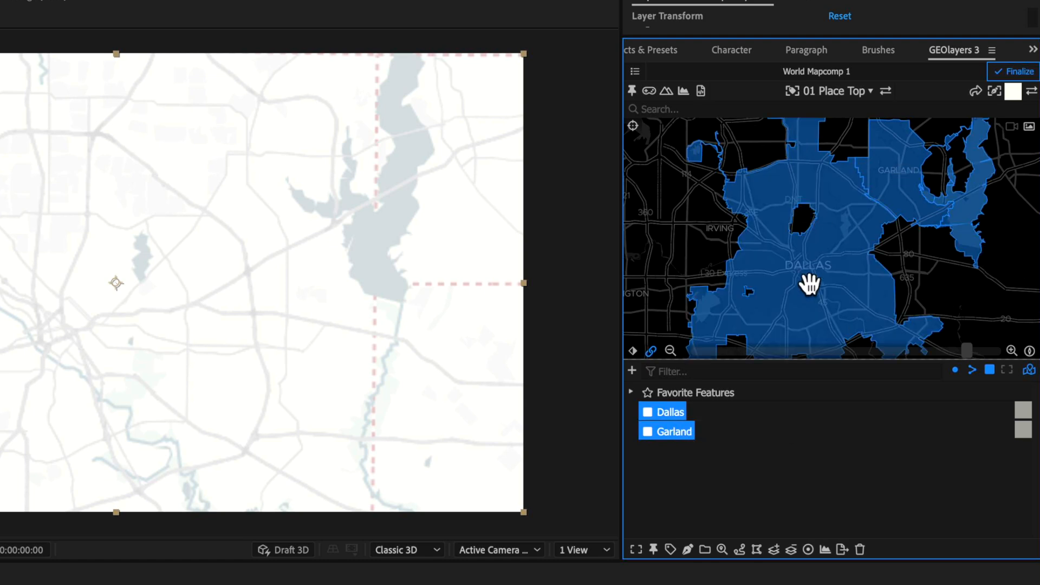
click(666, 430)
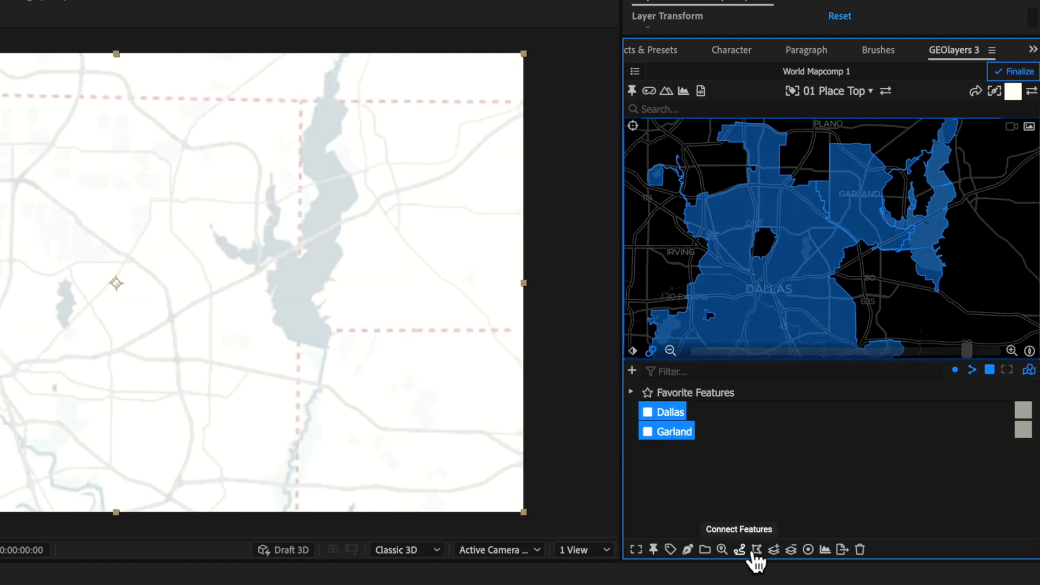
Step: Connect Dallas and Garland by road and draw the 18.341 mi route feature
click(756, 549)
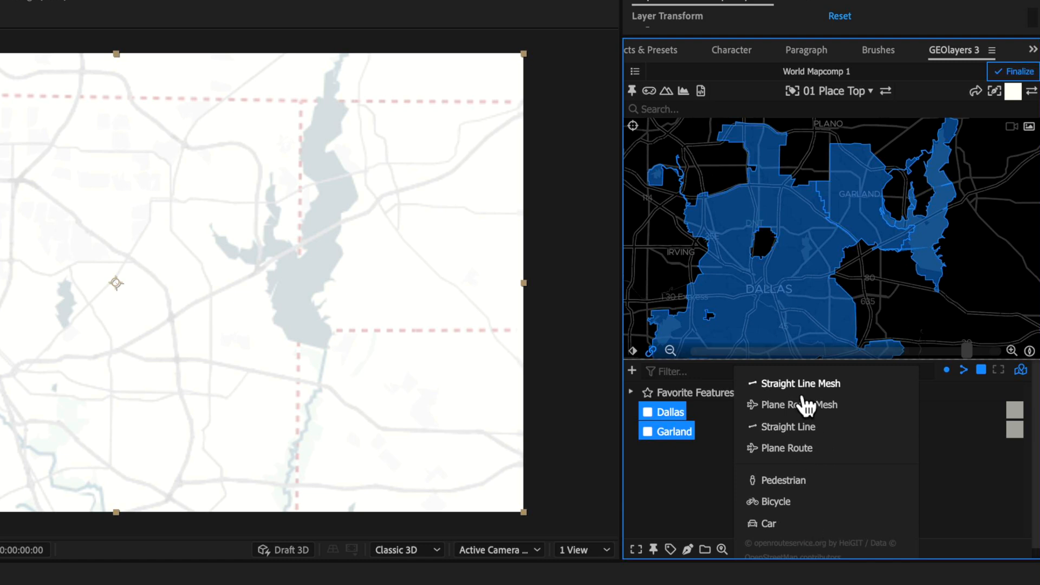
mouse_move(811, 491)
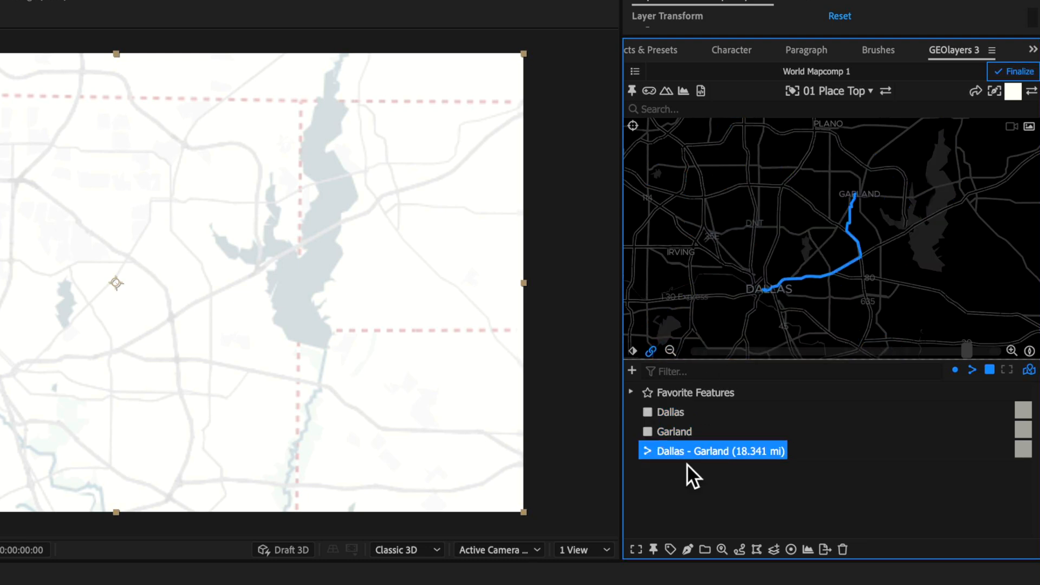
mouse_move(846, 278)
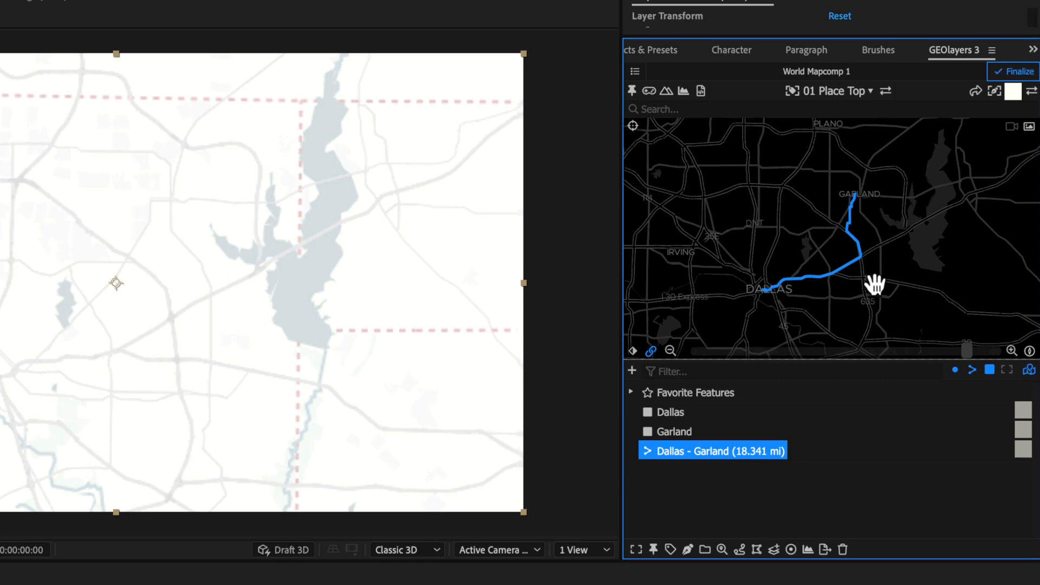
mouse_move(883, 265)
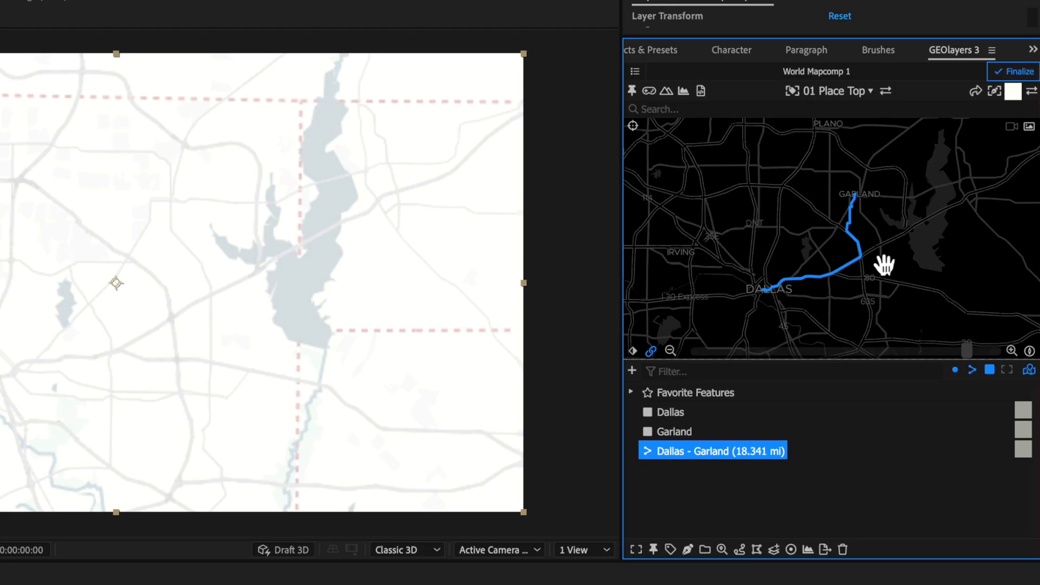
mouse_move(688, 549)
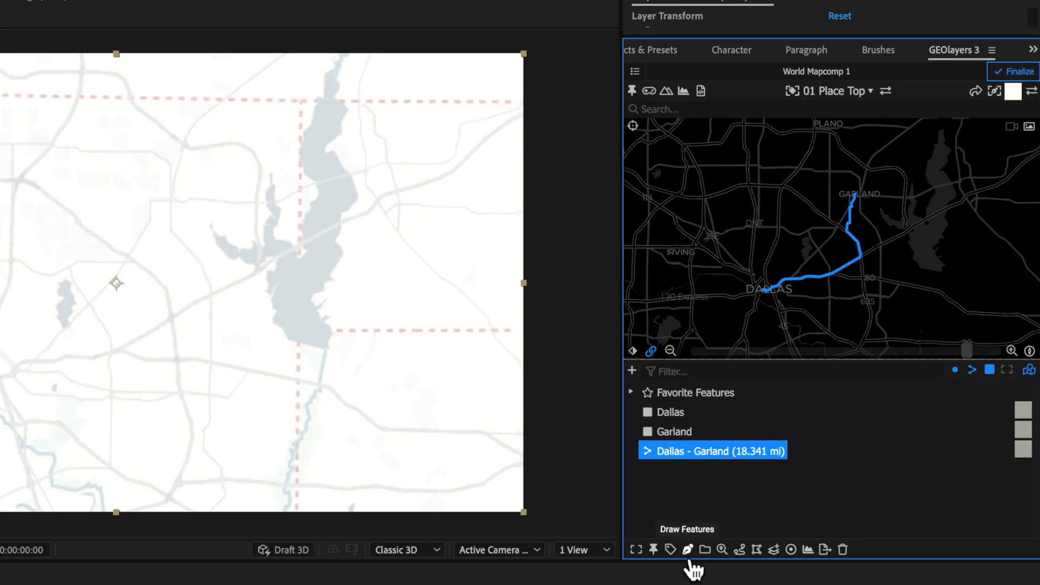
click(688, 549)
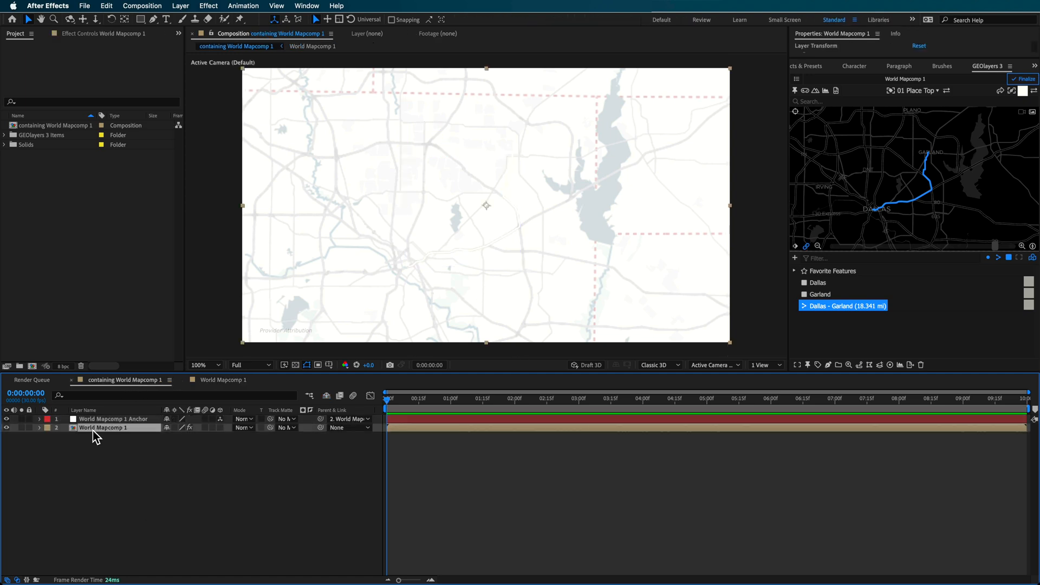
Step: Add a new adjustment layer and apply the Tint effect to it
right_click(103, 428)
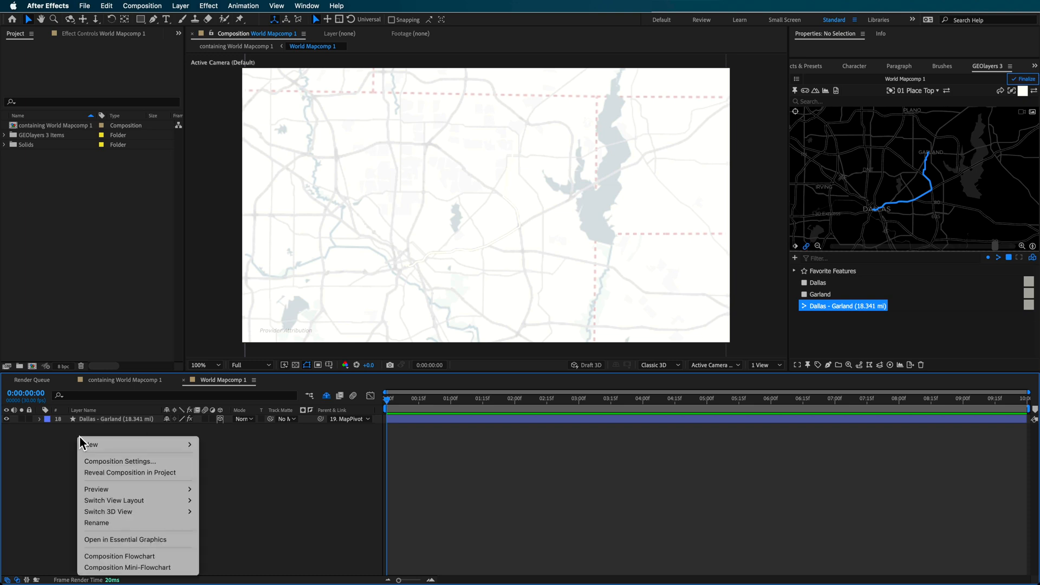
mouse_move(91, 444)
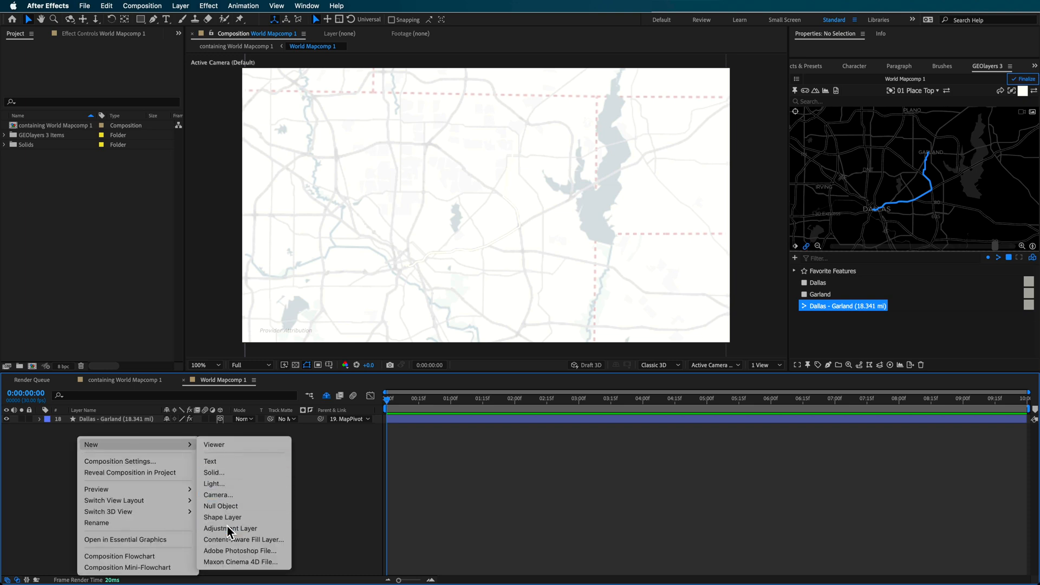
click(230, 528)
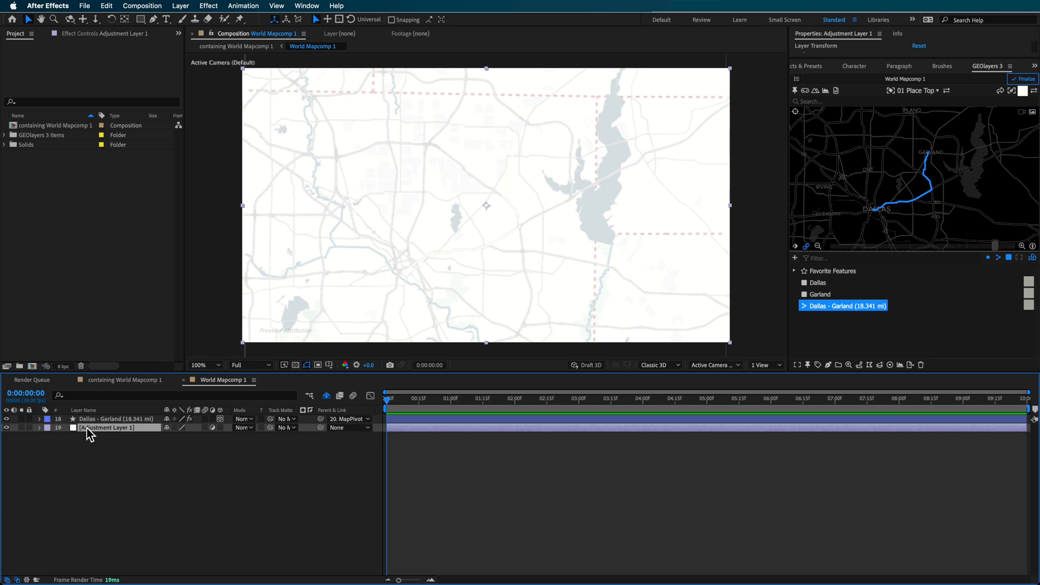
text(tint)
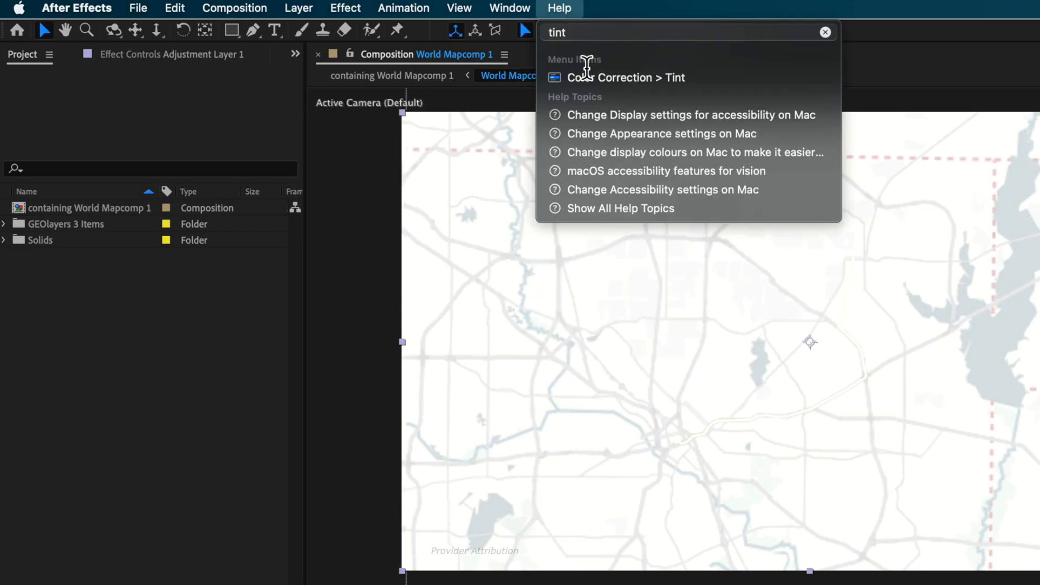
click(626, 77)
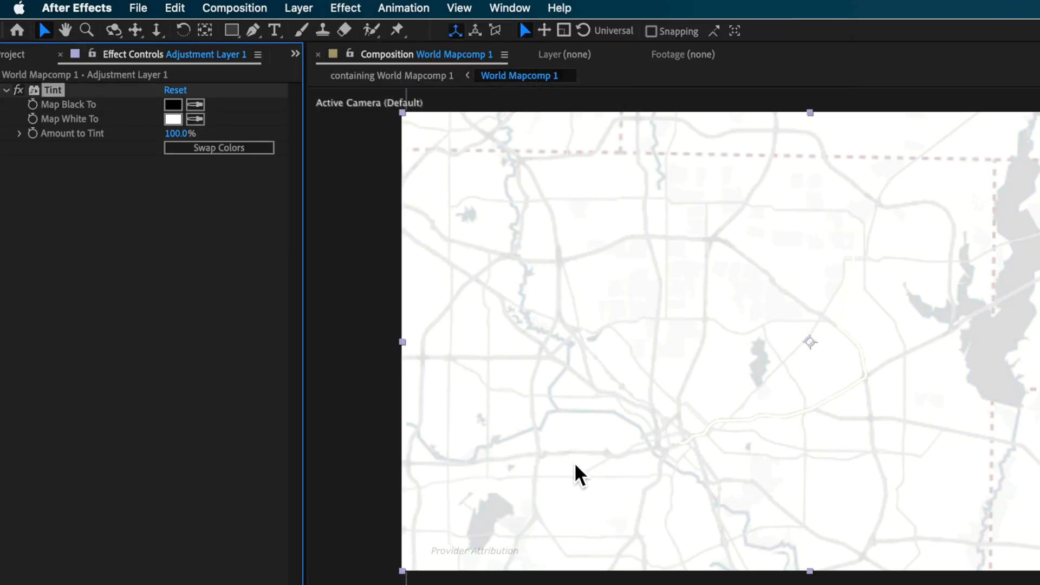
Step: Set Tint's Map Black To light blue and Map White To #021017
click(172, 104)
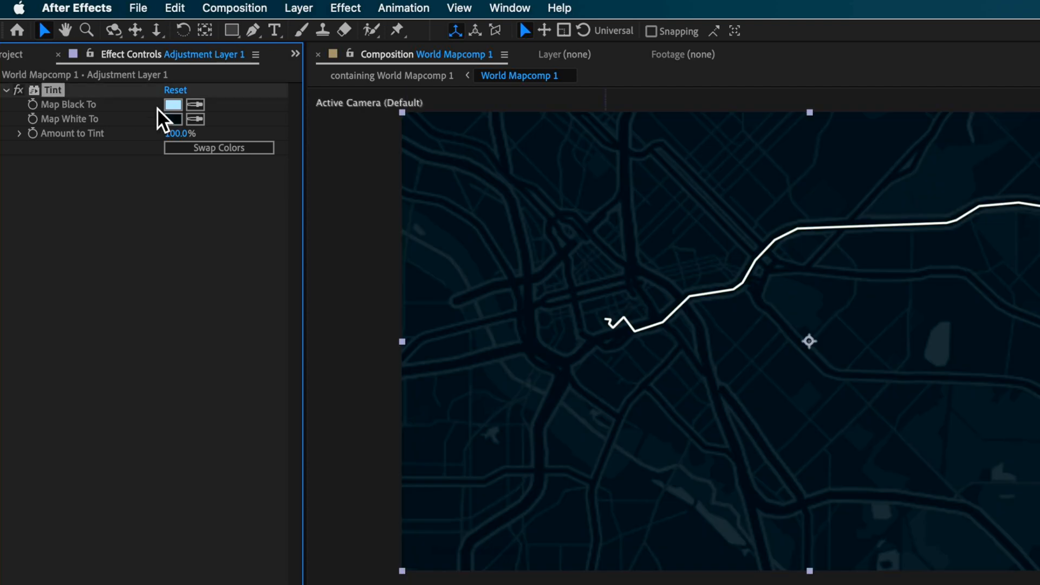
click(172, 104)
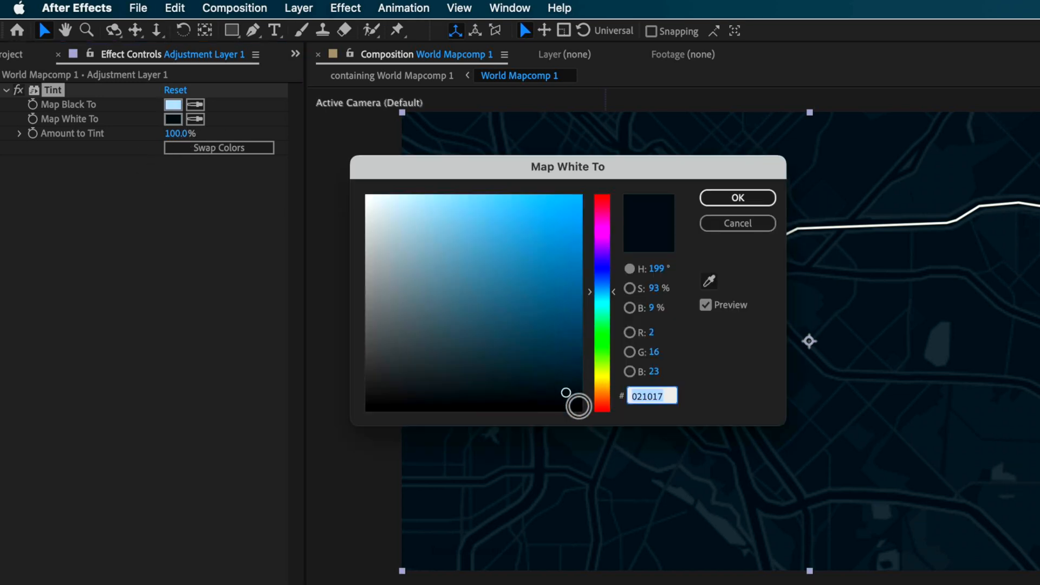
click(735, 197)
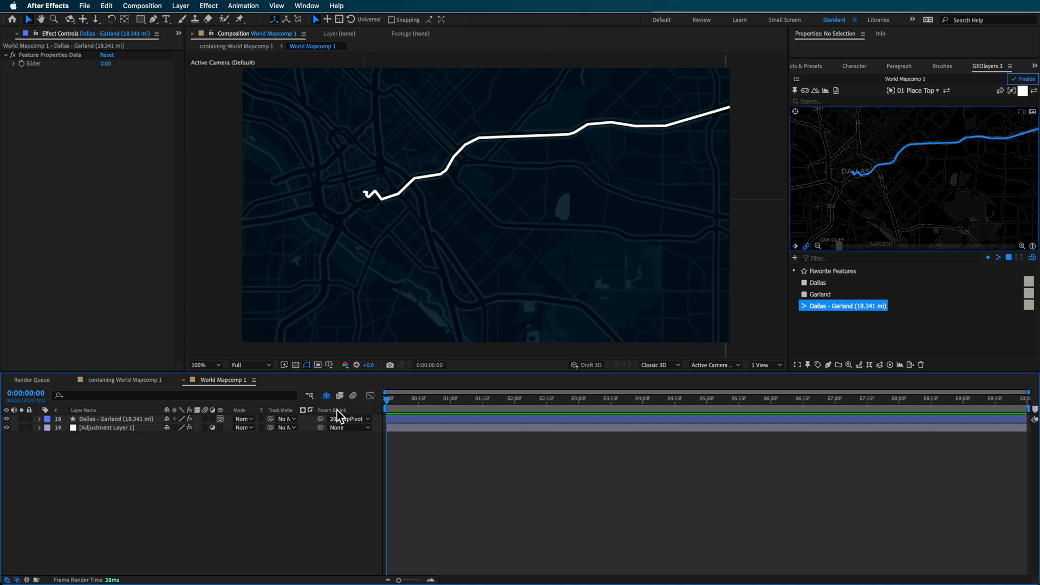
Step: Apply Gradient Ramp to the route and move its end point along the line
text(gra)
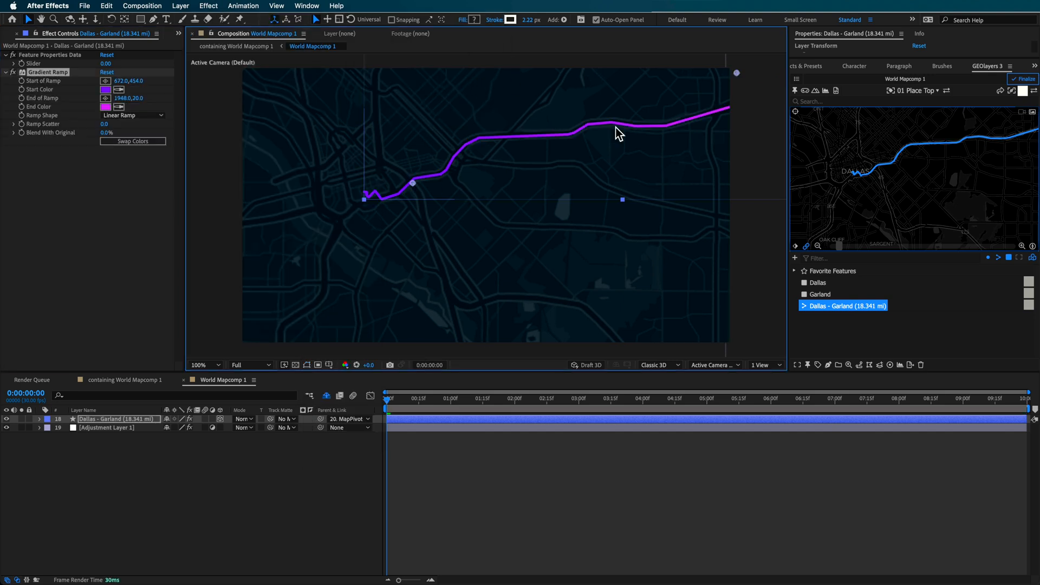
drag(736, 72, 689, 108)
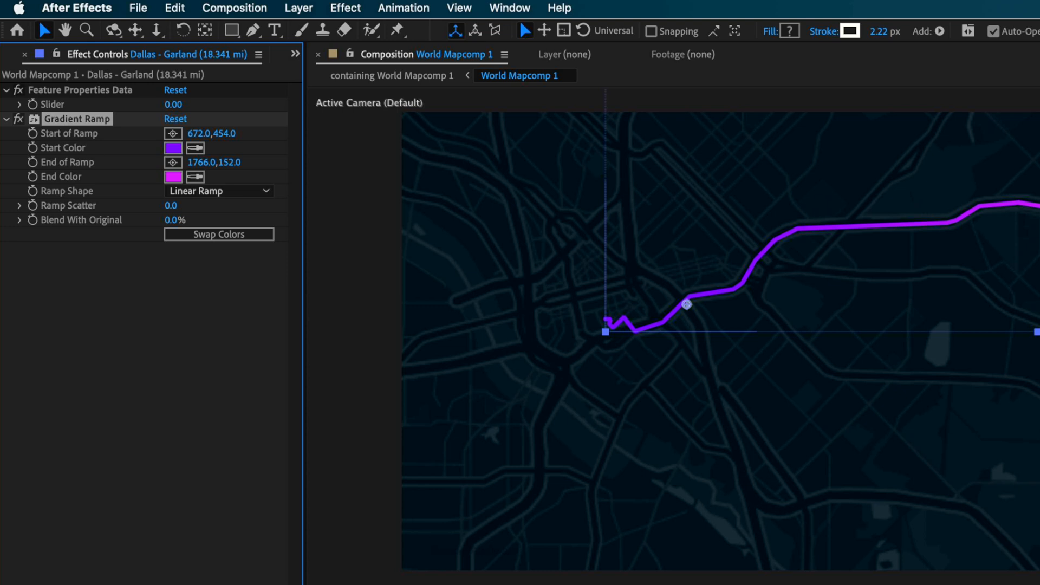
mouse_move(407, 240)
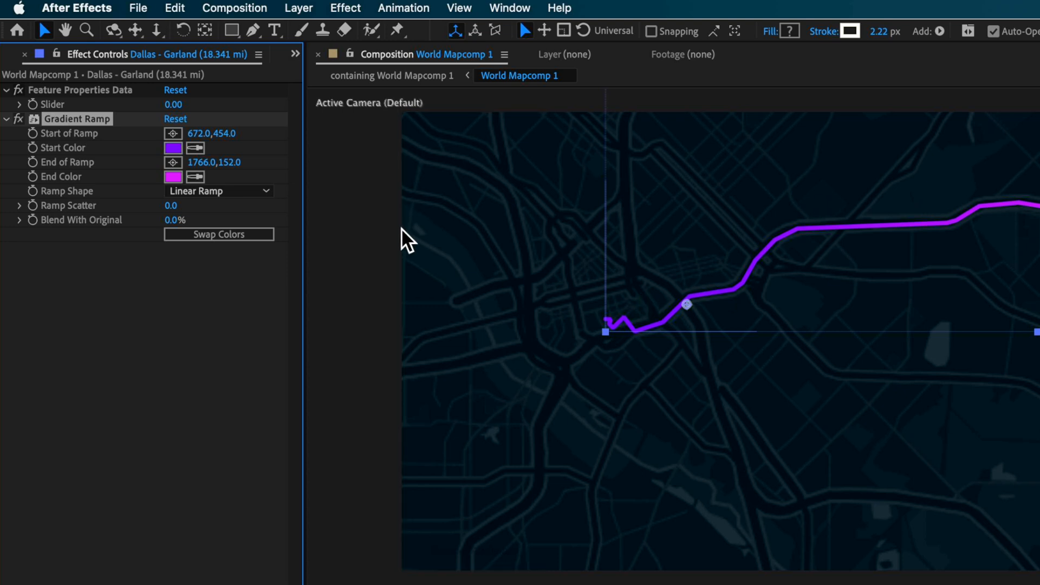
Step: Apply Glow to the route with Glow Radius 80 and Threshold 47.1%
click(559, 8)
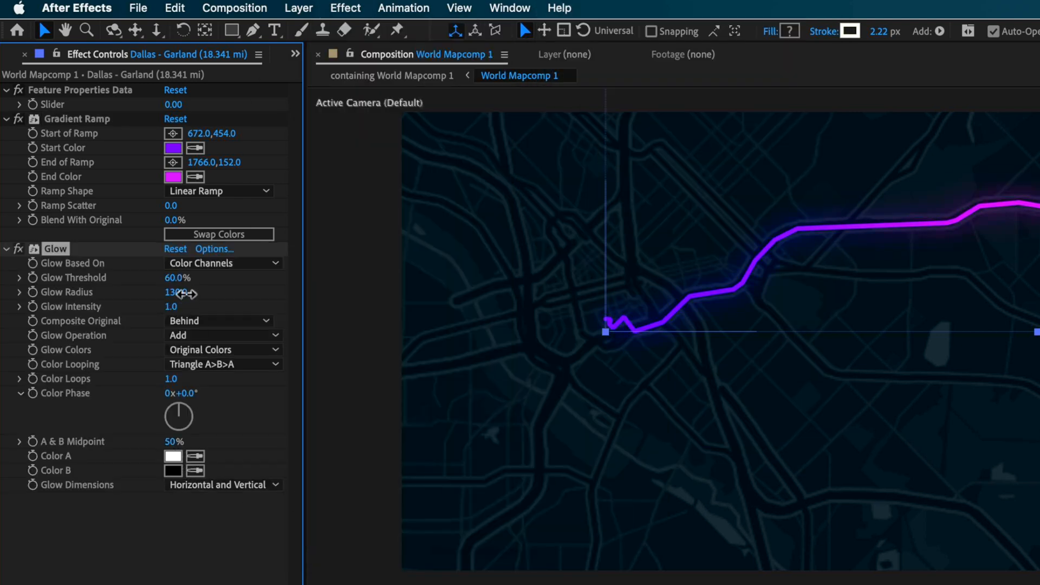
drag(199, 292, 169, 291)
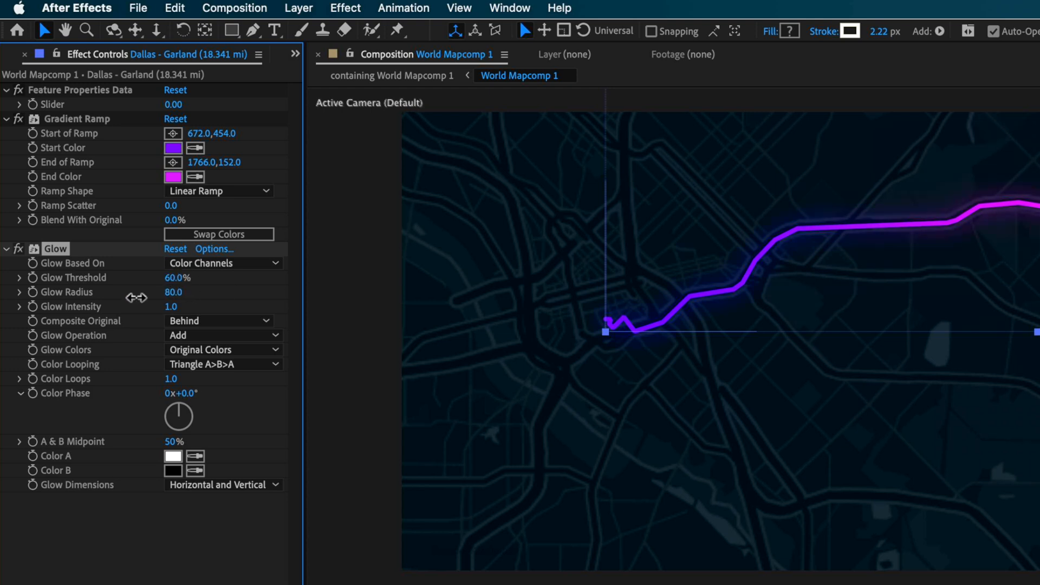
drag(175, 278, 152, 277)
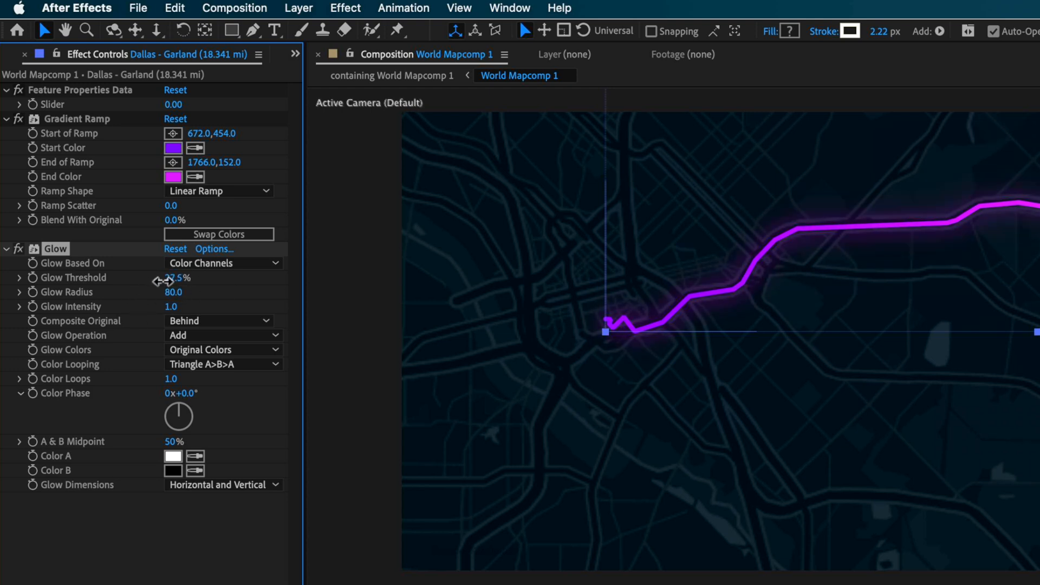
drag(172, 277, 179, 277)
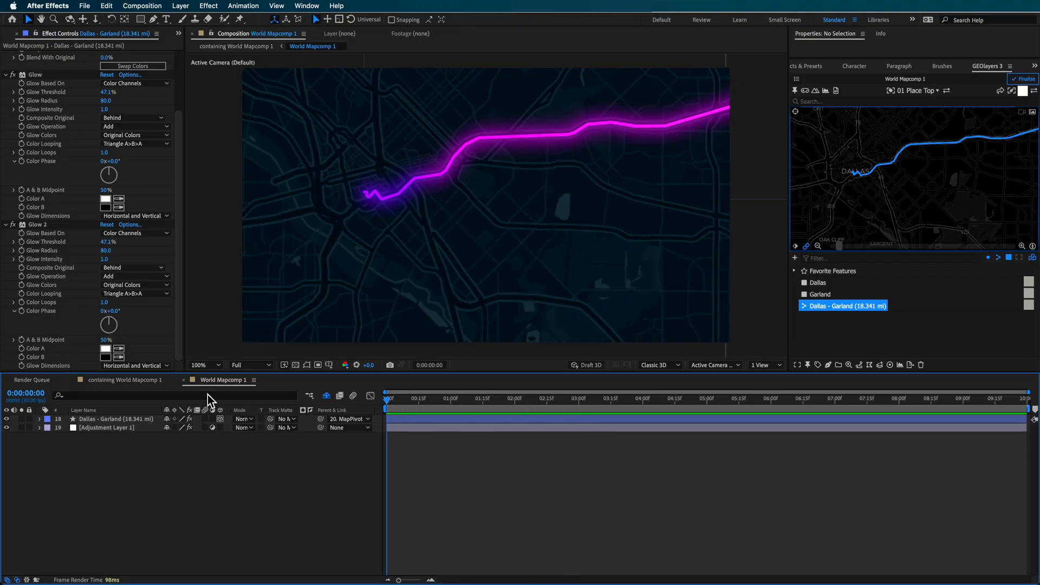
Step: In World Mapcomp 1, pan the map and keyframe the camera at several times
click(121, 380)
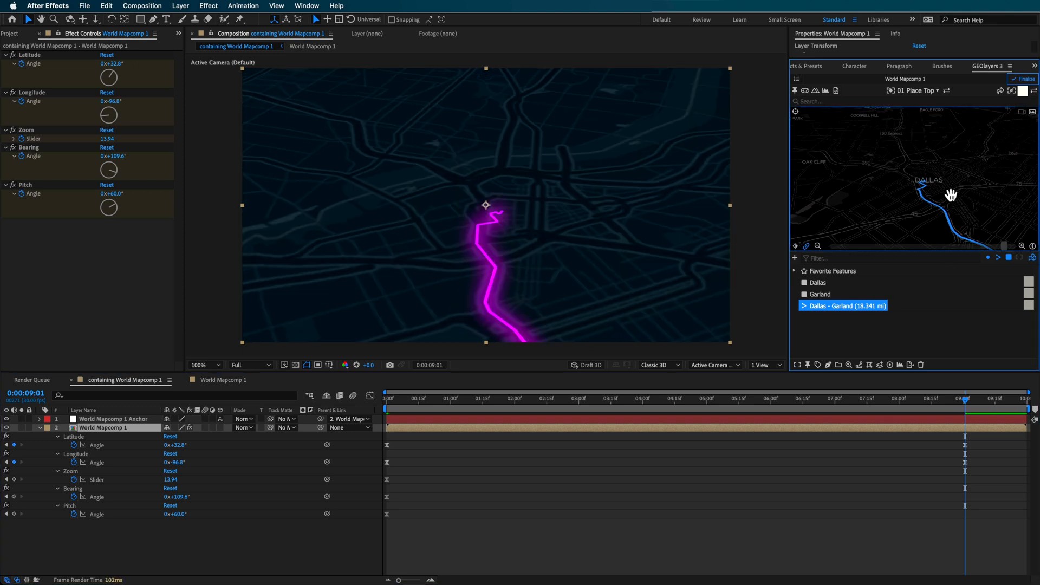
drag(951, 195, 928, 211)
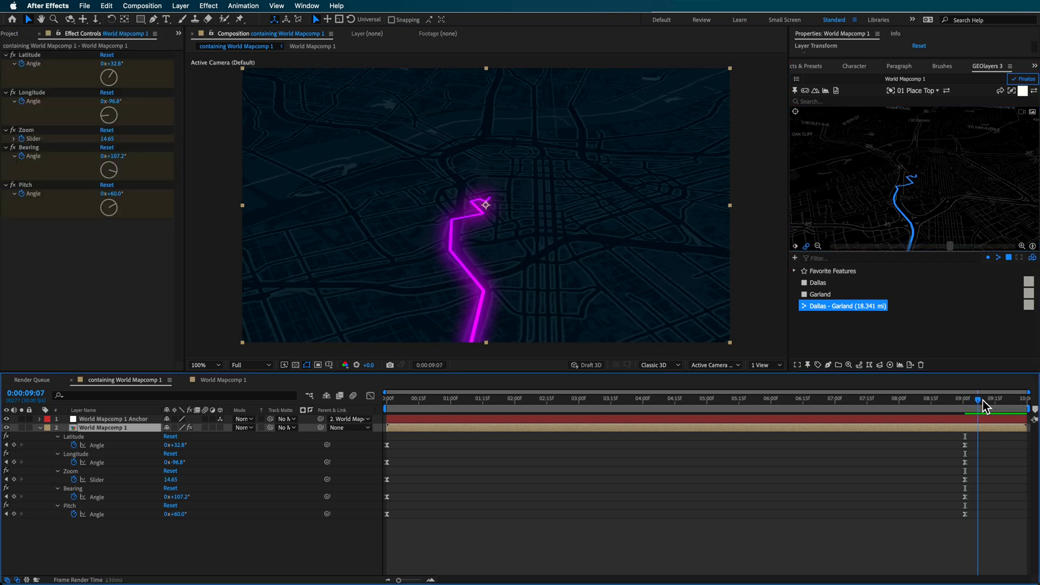
drag(980, 400, 1028, 399)
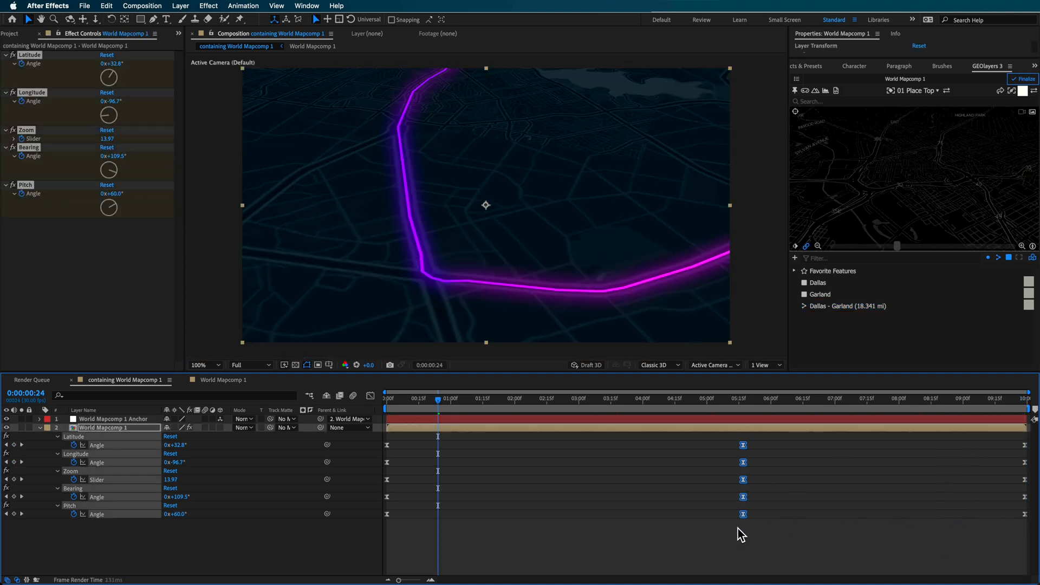
click(791, 398)
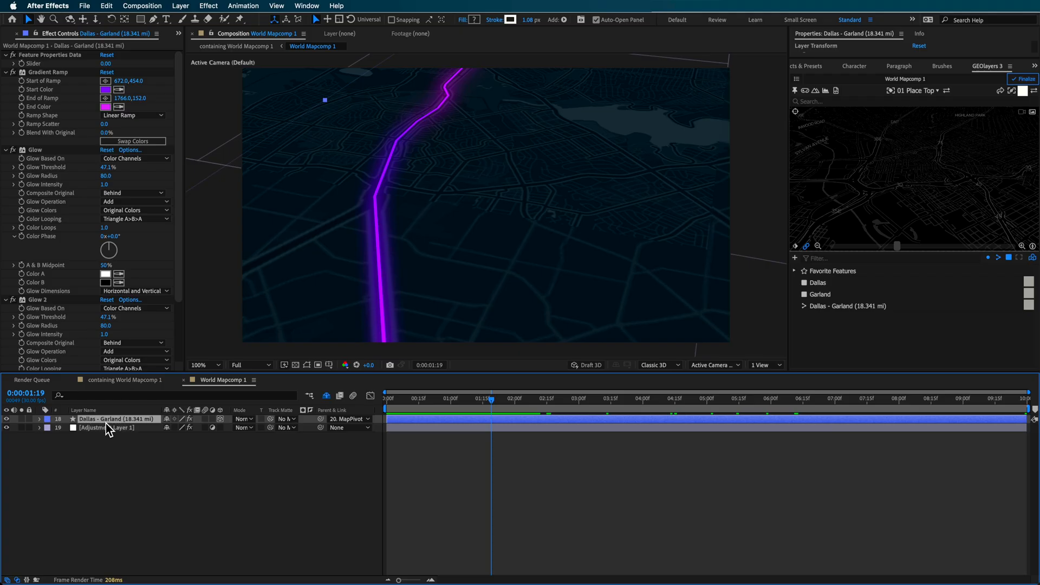
Step: Add Trim Paths to the route shape layer and keyframe its Start value
click(217, 419)
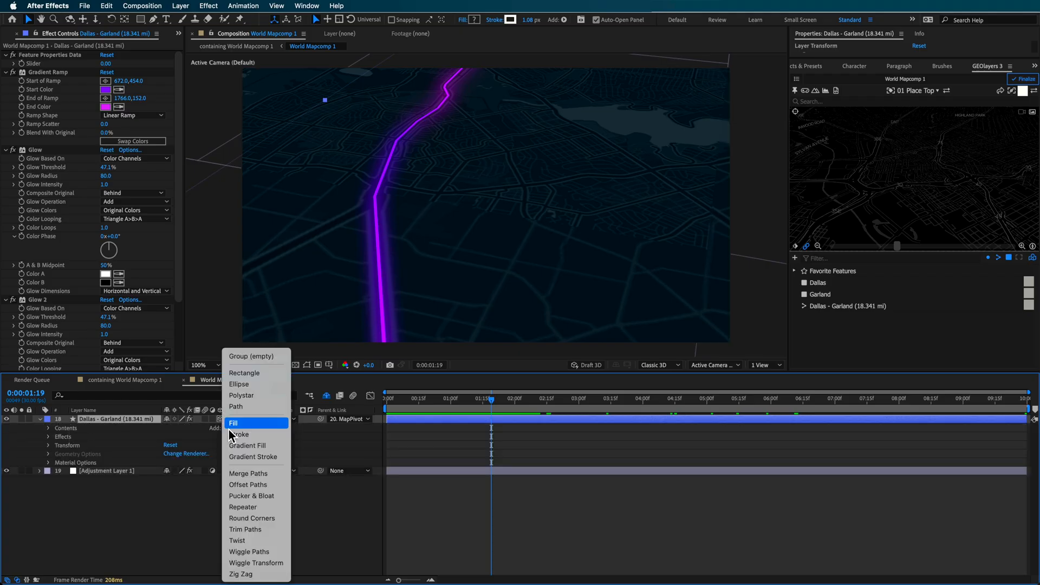
mouse_move(365, 517)
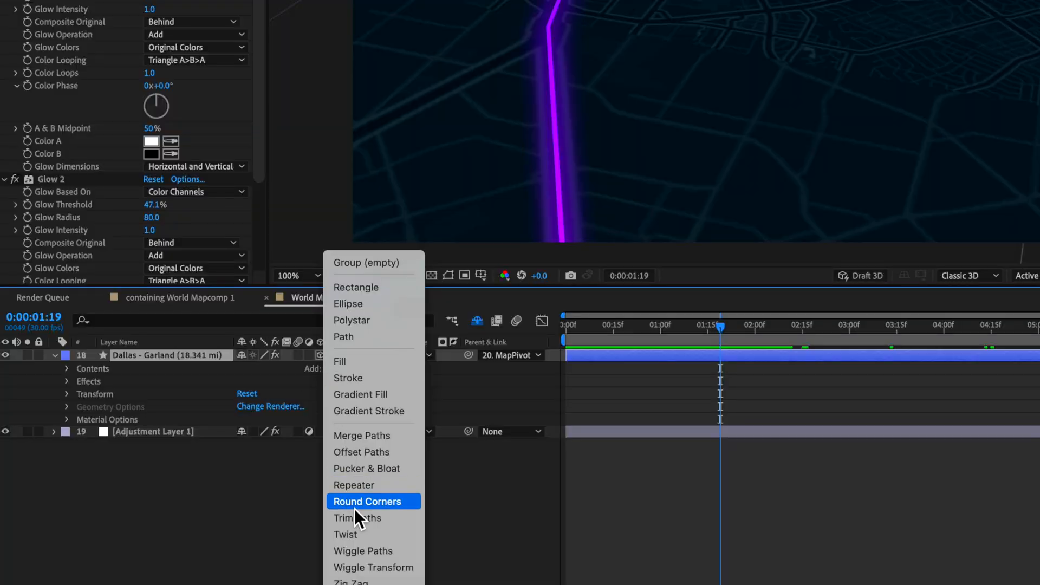
mouse_move(368, 538)
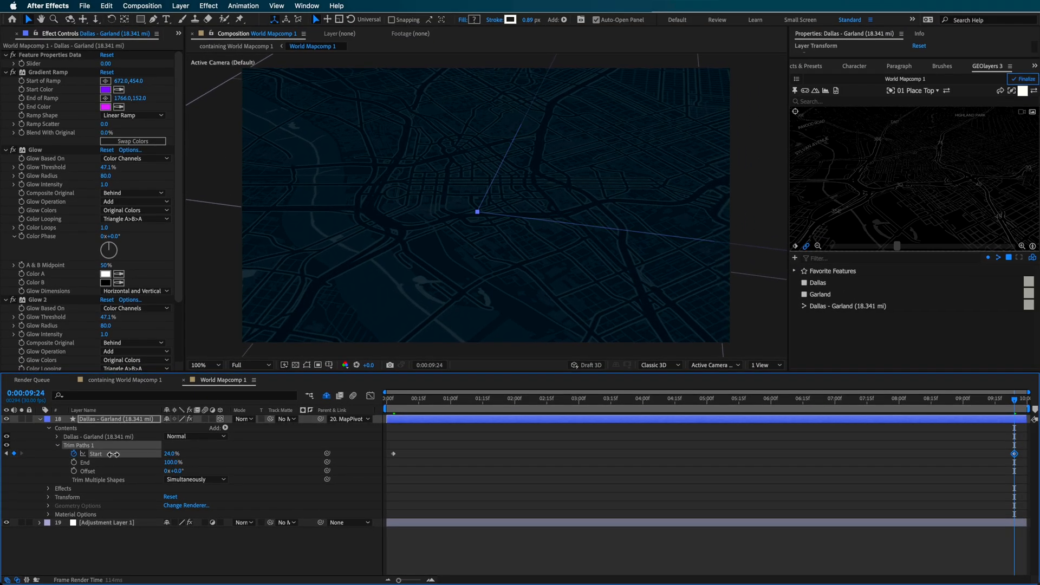
click(699, 399)
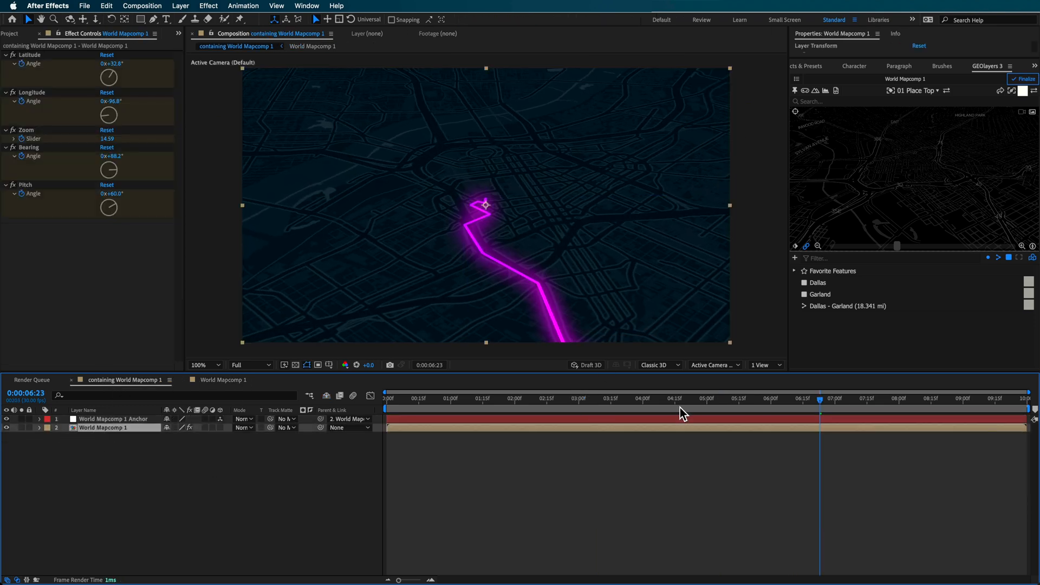
Step: Reveal the camera keyframes and set their interpolation to Bezier
key(u)
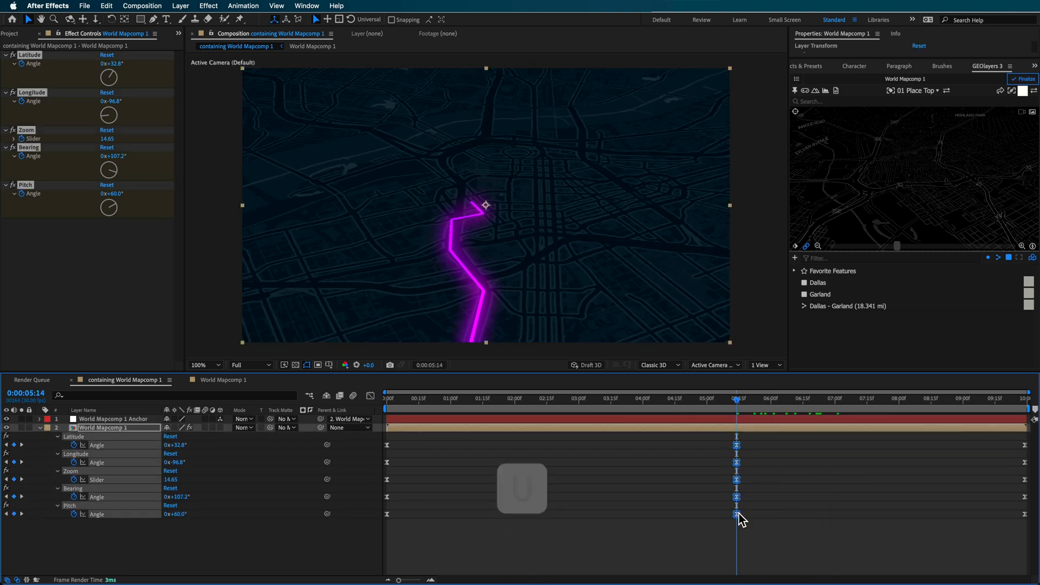
right_click(736, 514)
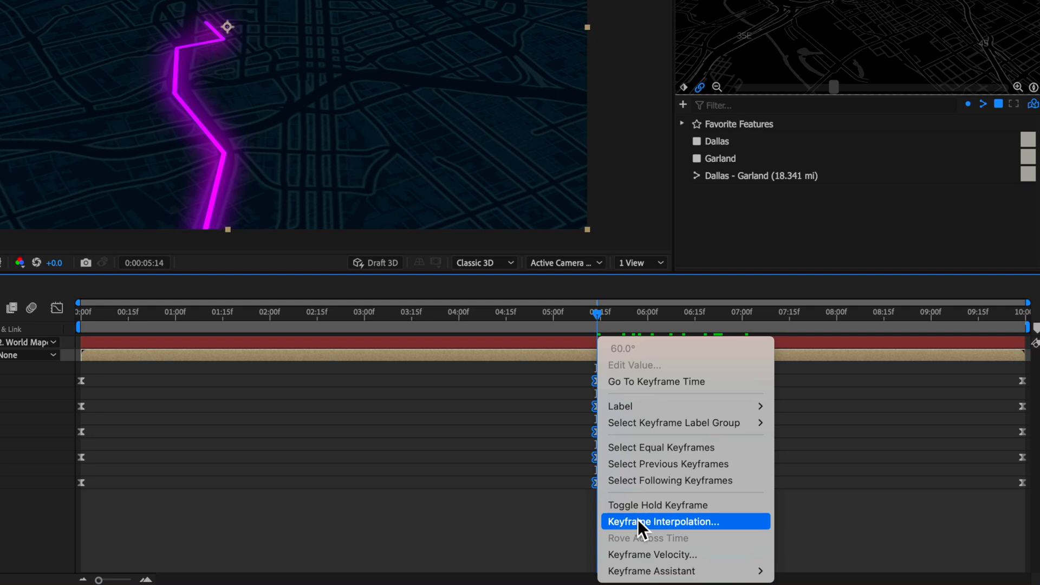
click(663, 521)
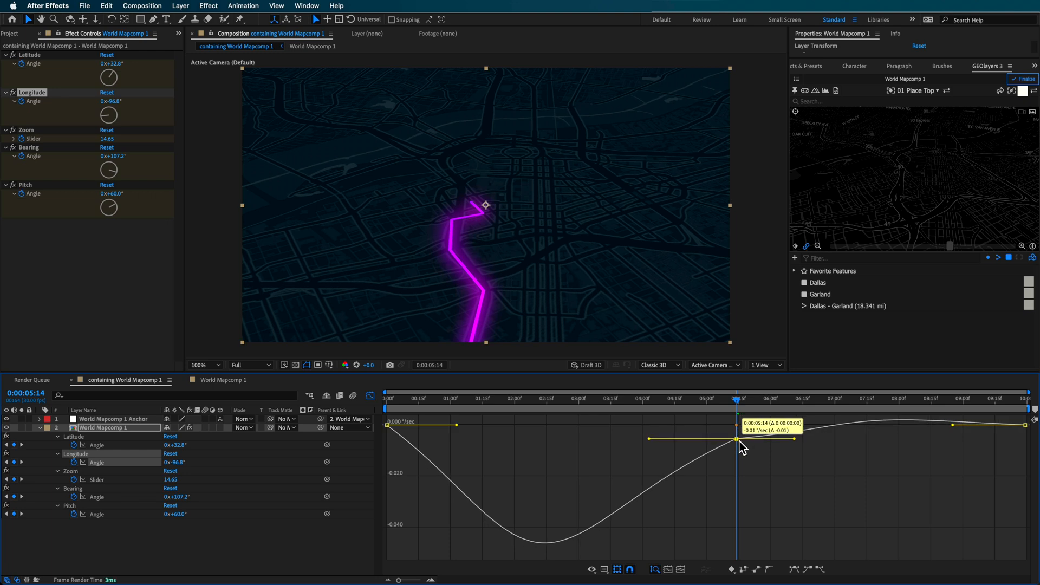
Step: Inspect the Longitude, Bearing and Pitch speed curves, then preview a later frame
click(97, 479)
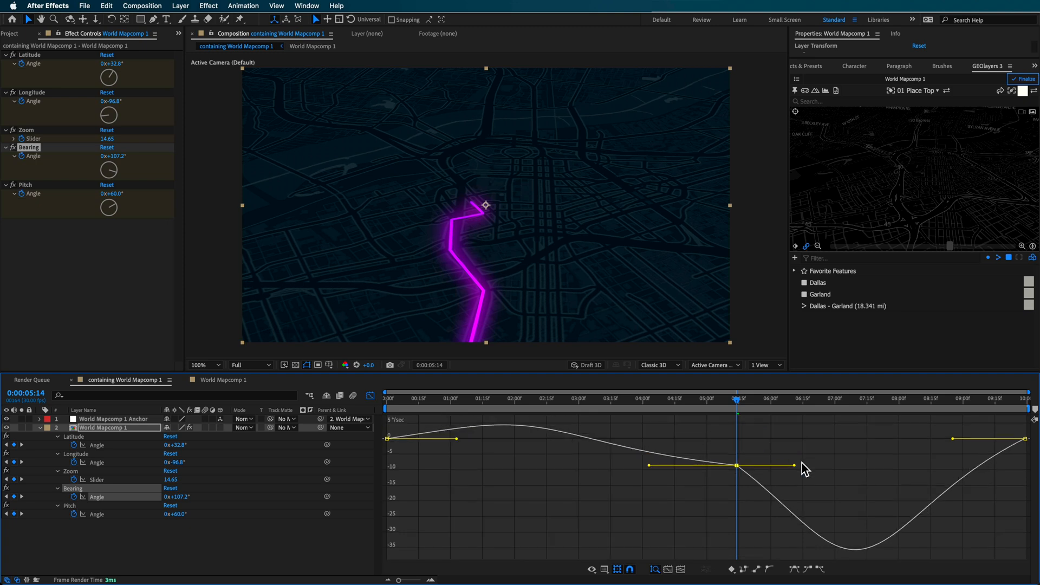
click(96, 514)
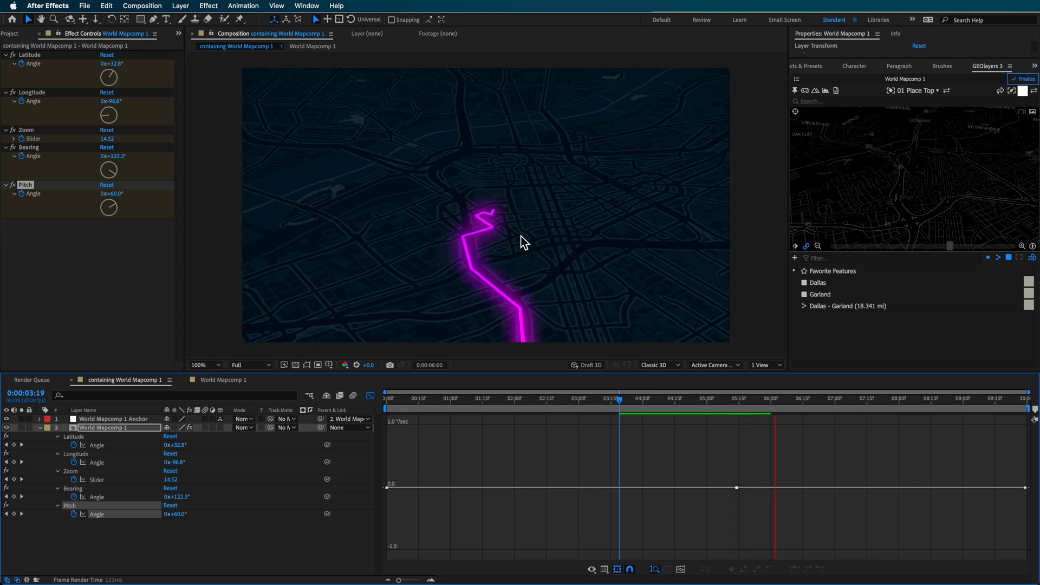
click(644, 399)
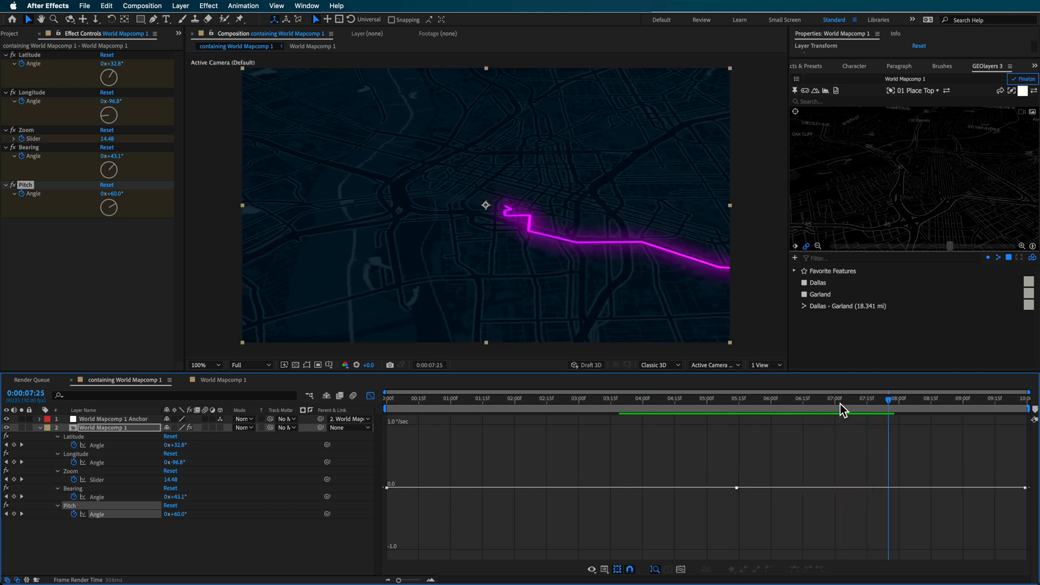
click(456, 398)
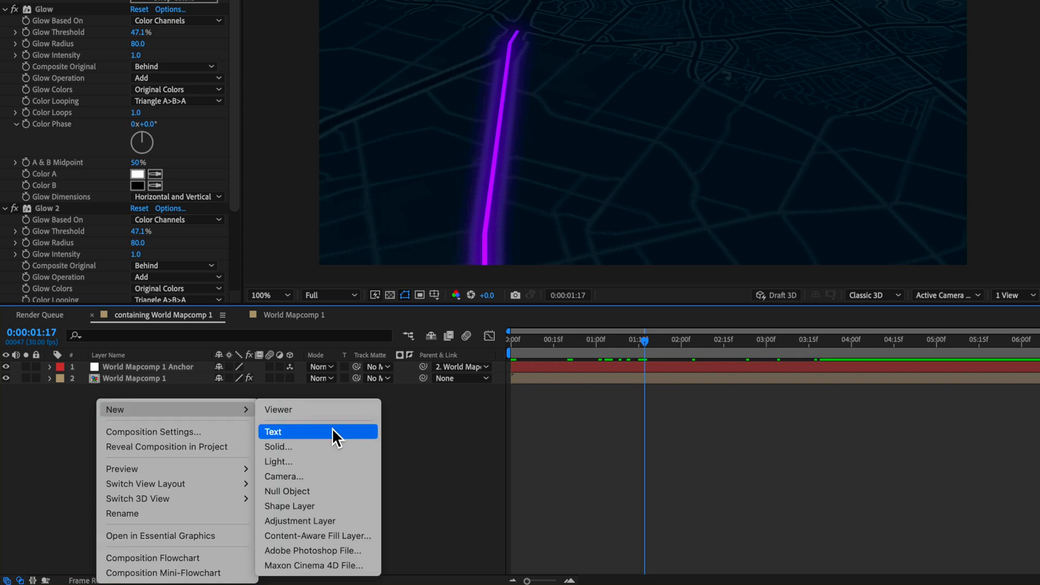
Step: Mask the Dark Royal Blue Solid with a full-frame ellipse so the map shows through
click(278, 446)
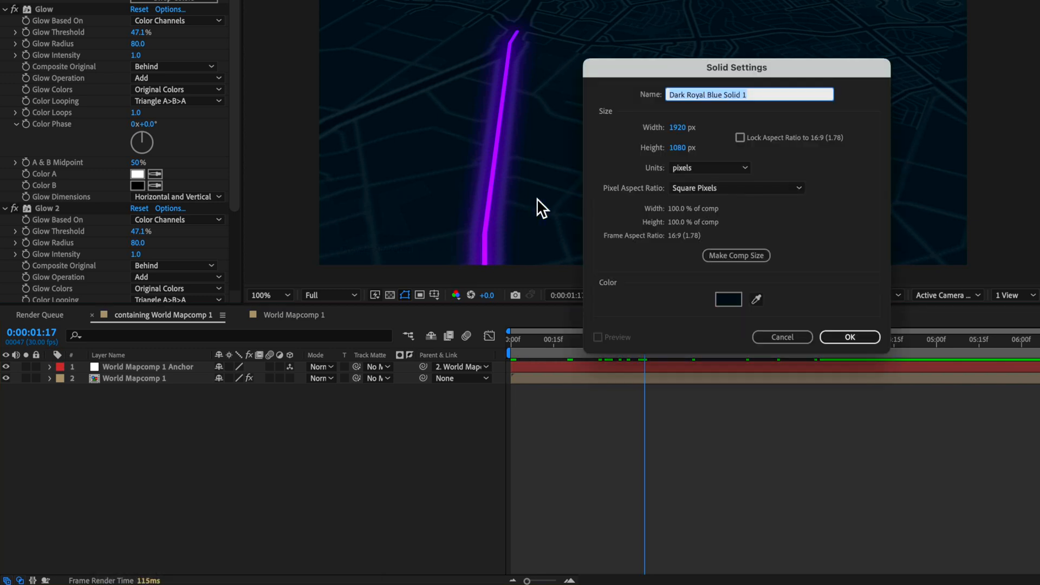
click(849, 336)
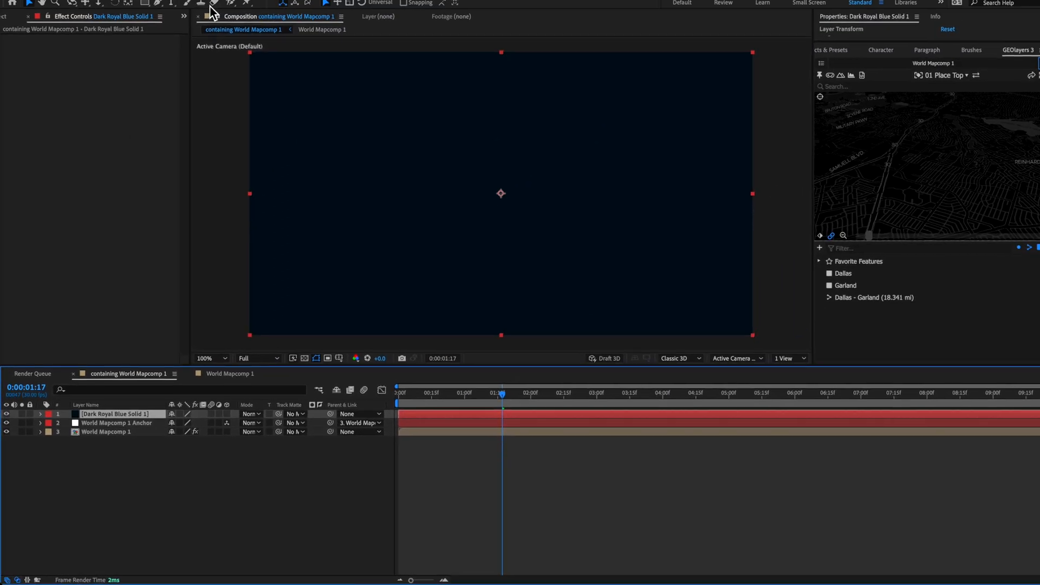
click(143, 3)
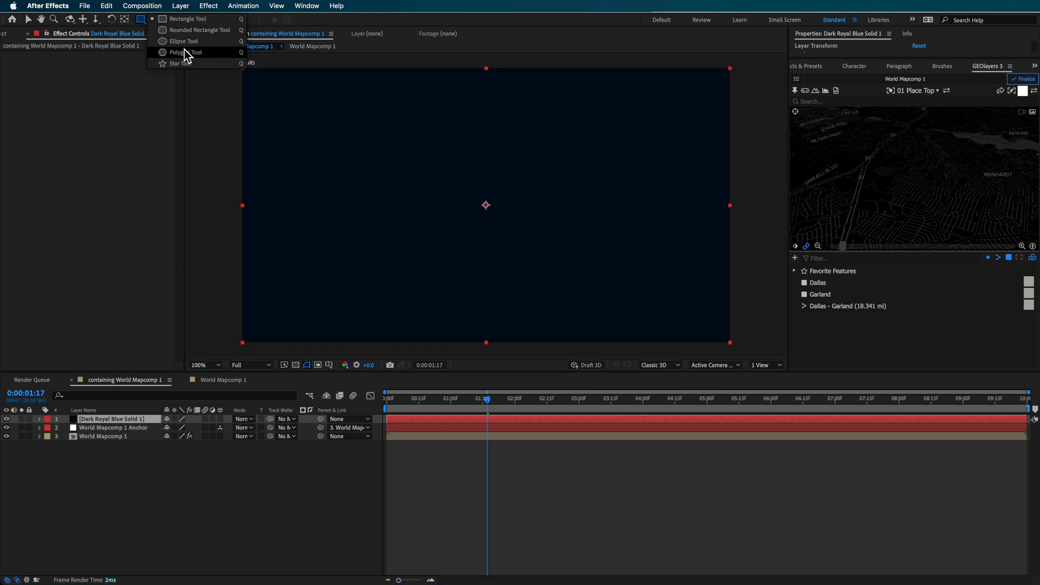
click(183, 41)
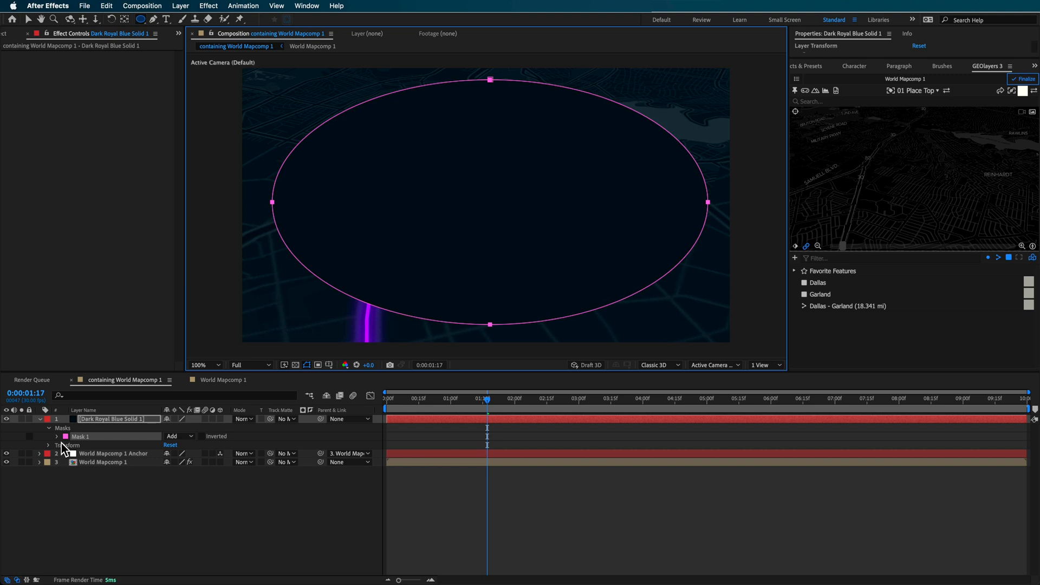
click(39, 436)
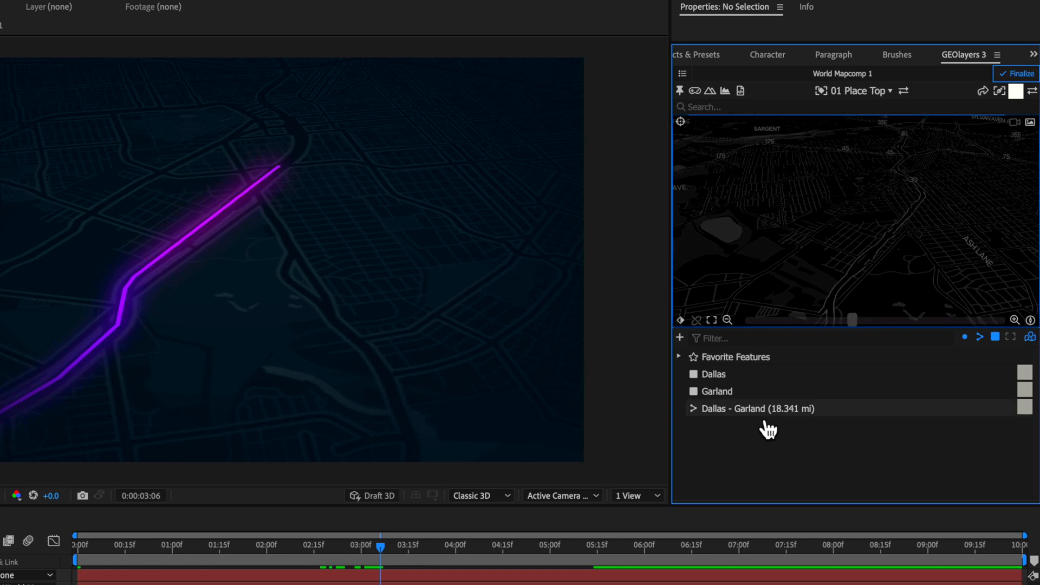
Step: Select the Dallas - Garland route, pan to its Dallas end, and add a point label
click(756, 408)
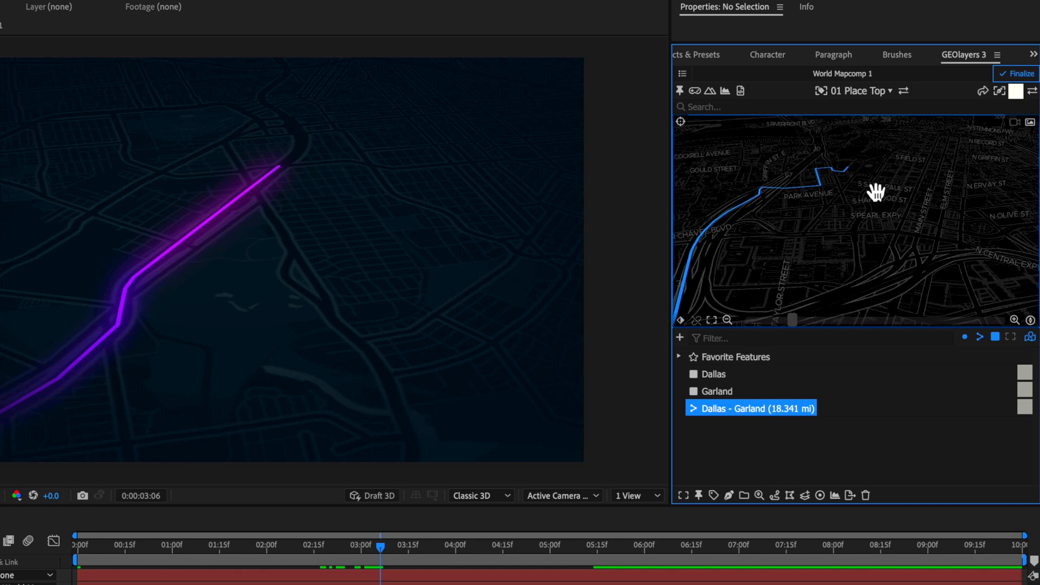
drag(875, 192, 892, 232)
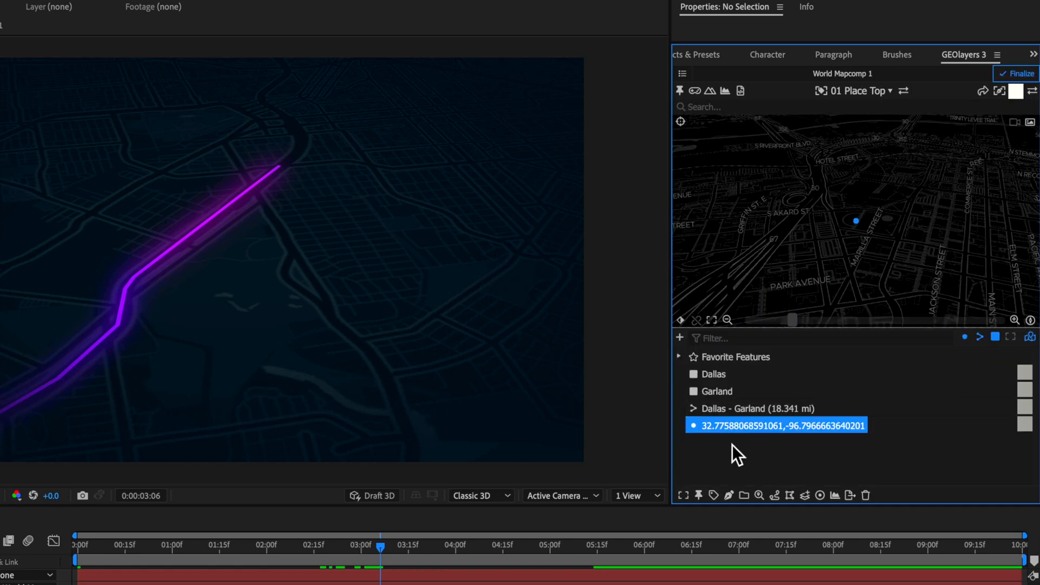
mouse_move(711, 496)
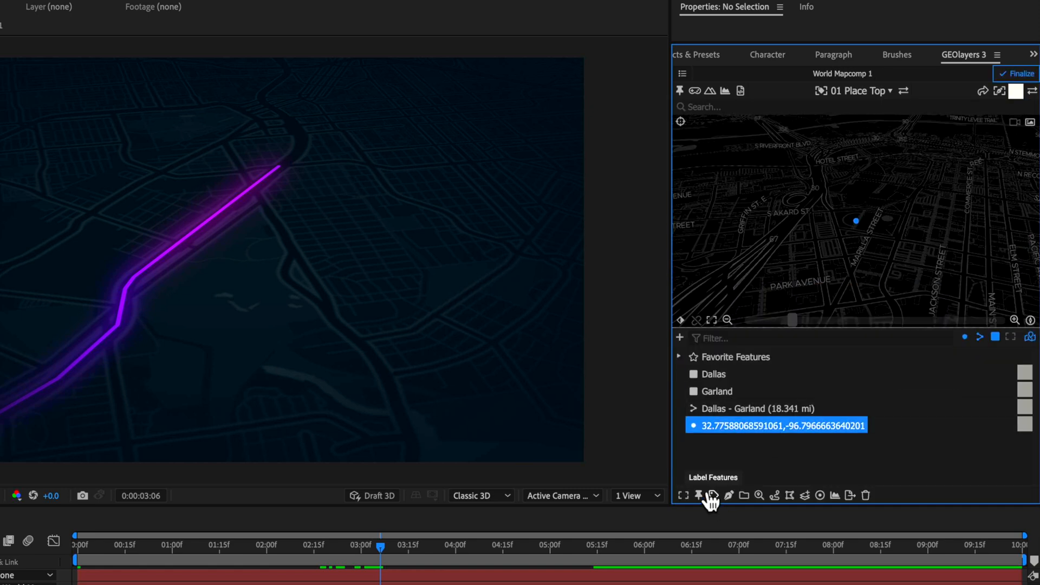
click(712, 495)
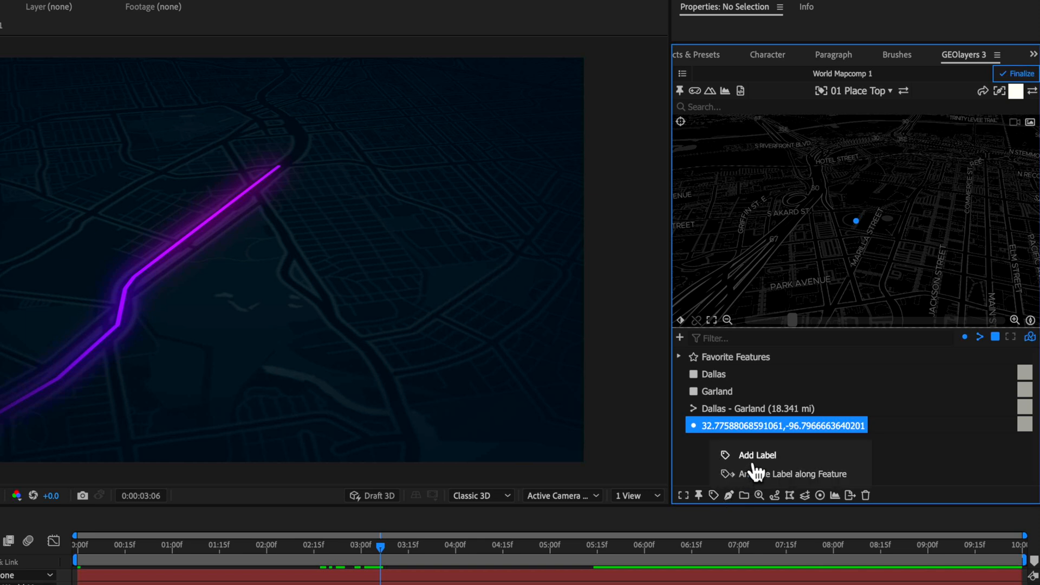
click(757, 455)
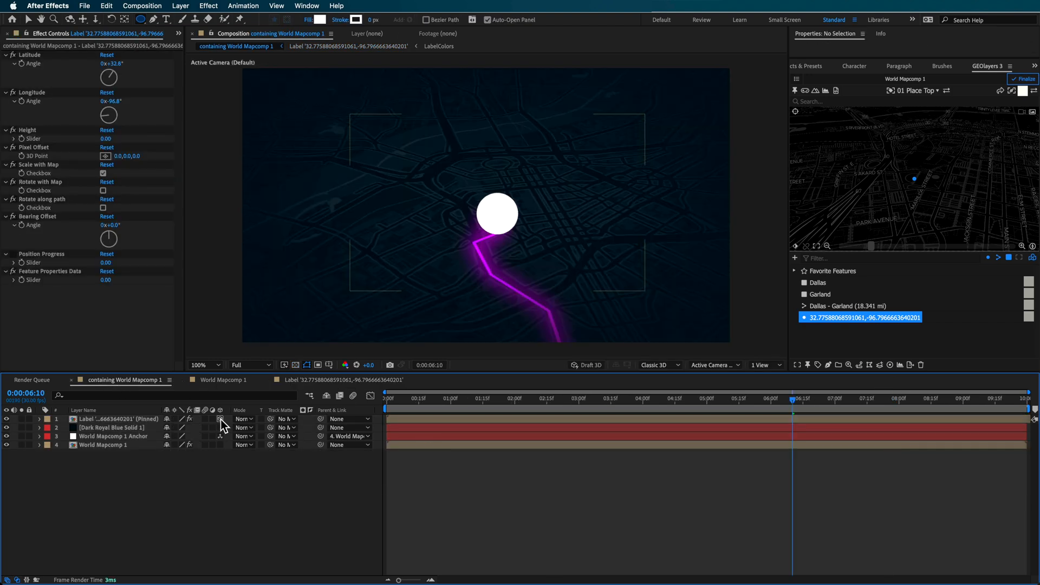
Step: Set the pin label to 3D with Scale with Map, Rotate with Map and Rotate along path
click(116, 418)
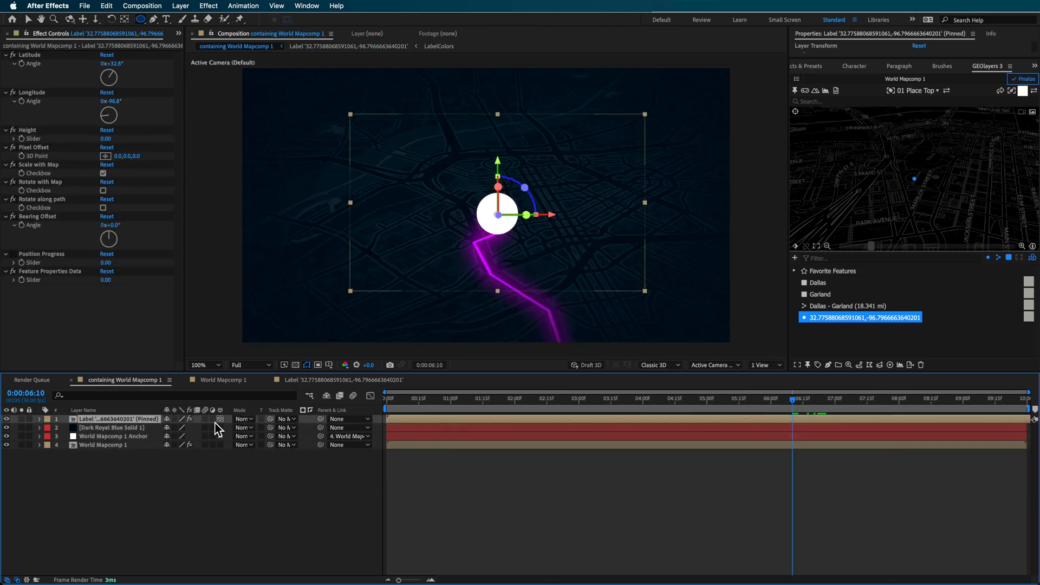
click(103, 173)
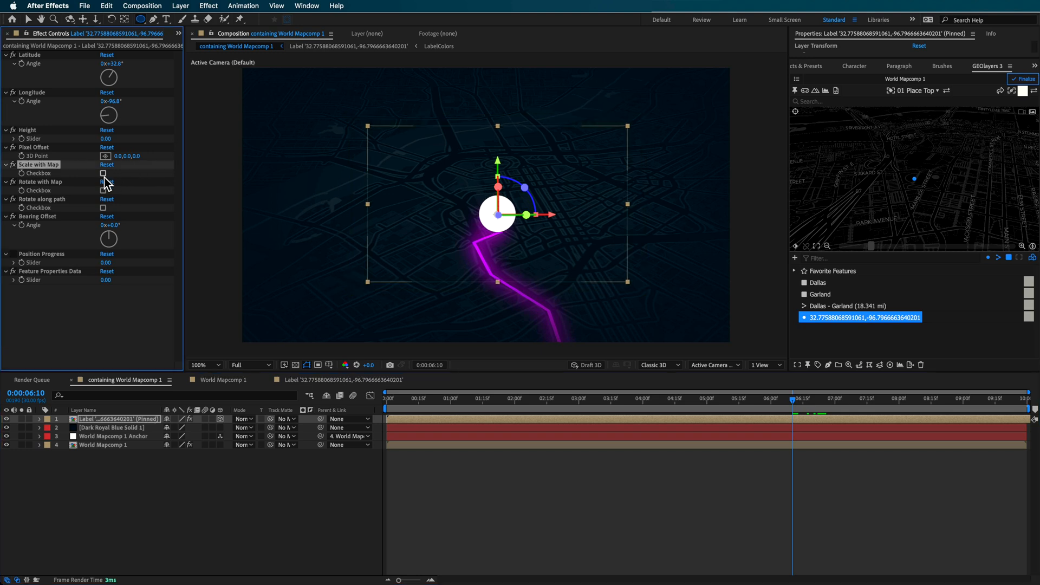
click(103, 190)
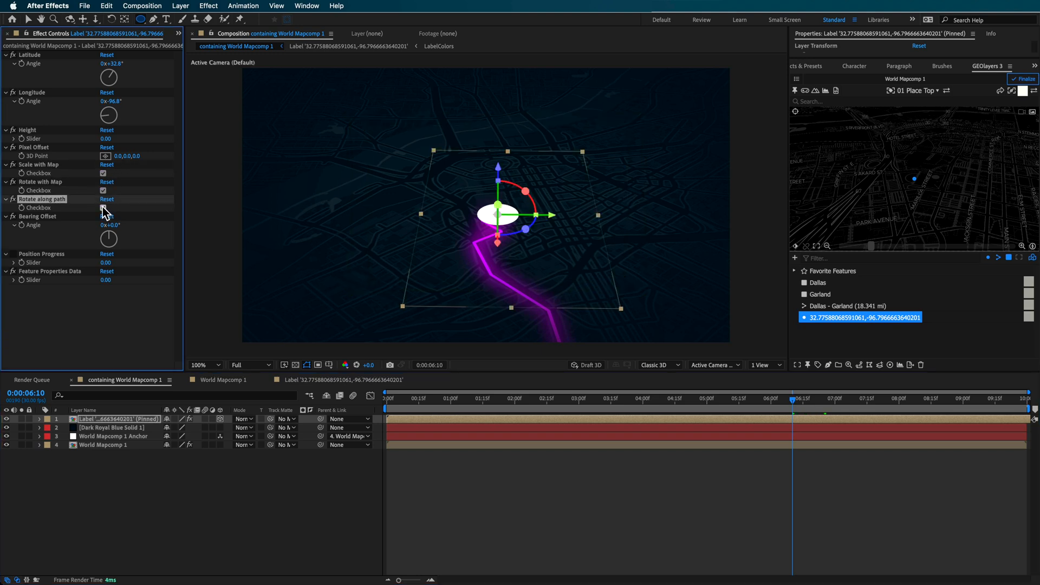
click(958, 399)
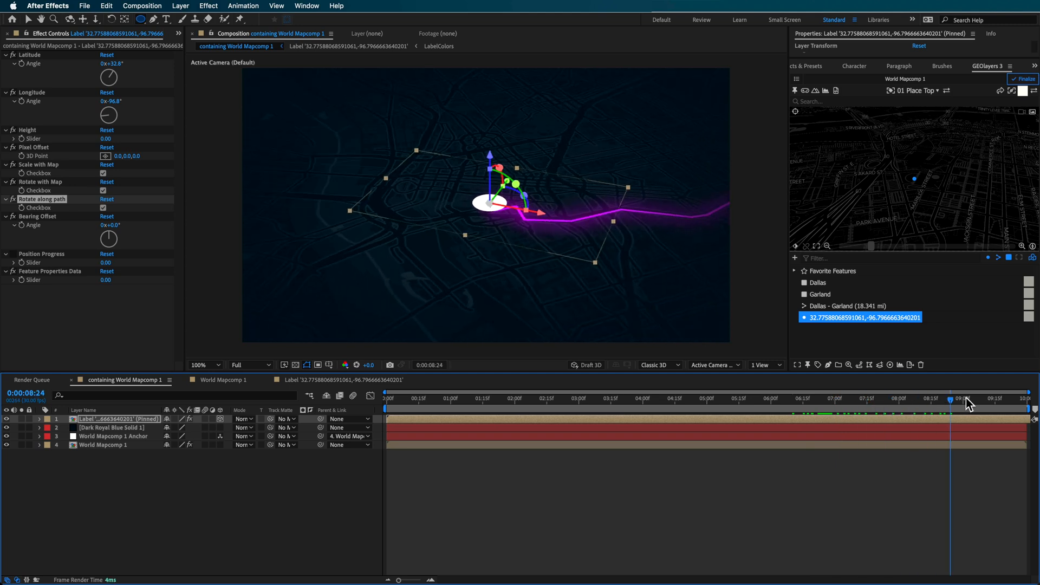
click(589, 398)
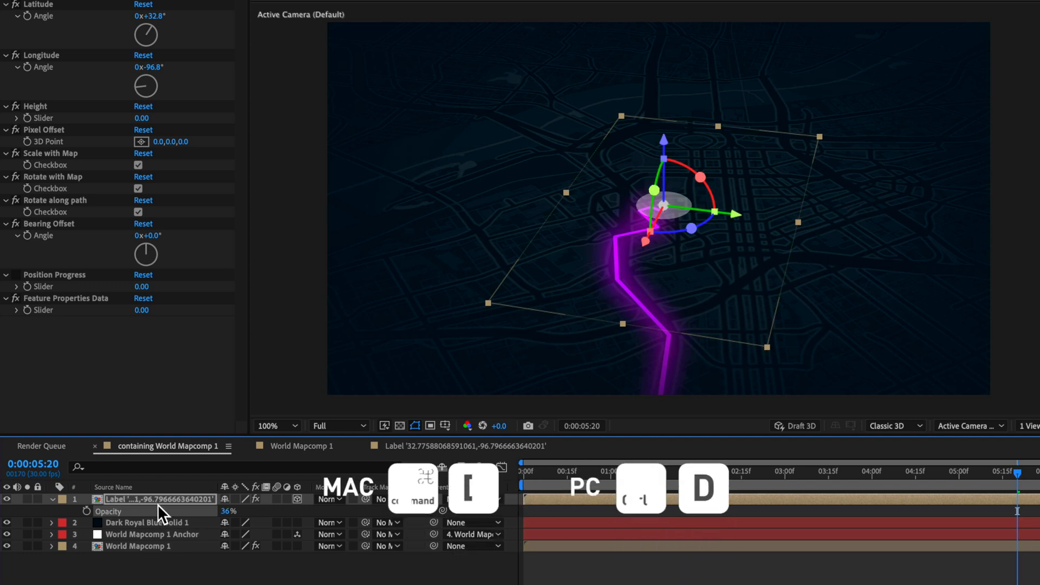
Step: Duplicate the pin label and show the top copy's keyframes at the 5:16 fade-in point
key(ctrl+d)
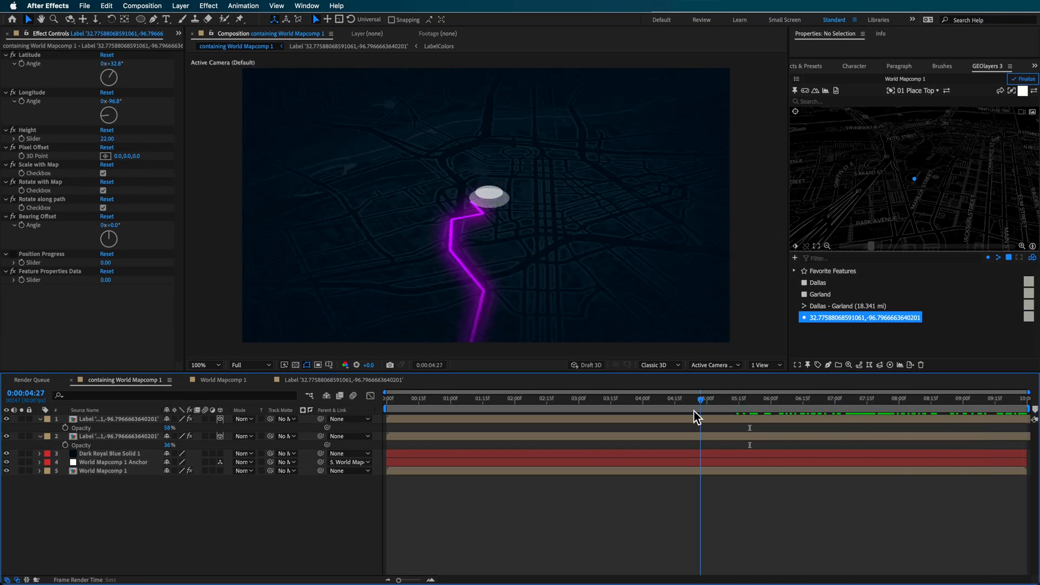
click(694, 398)
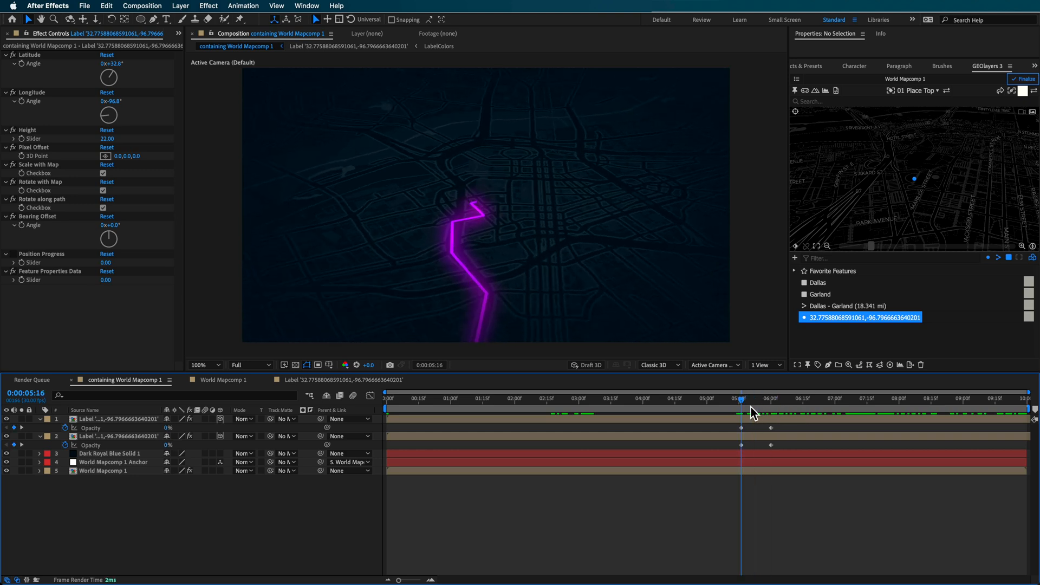
mouse_move(106, 423)
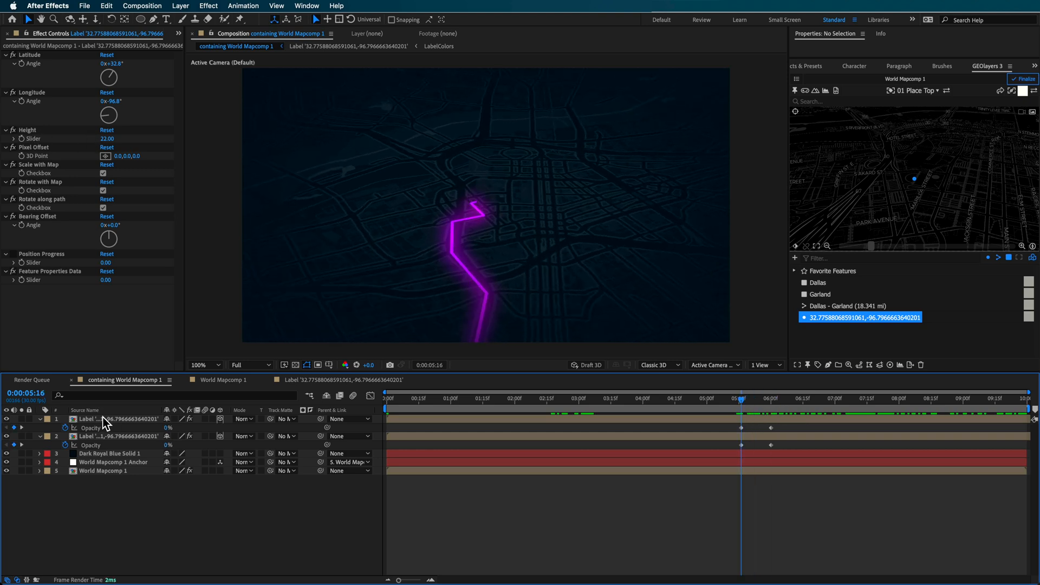
click(118, 419)
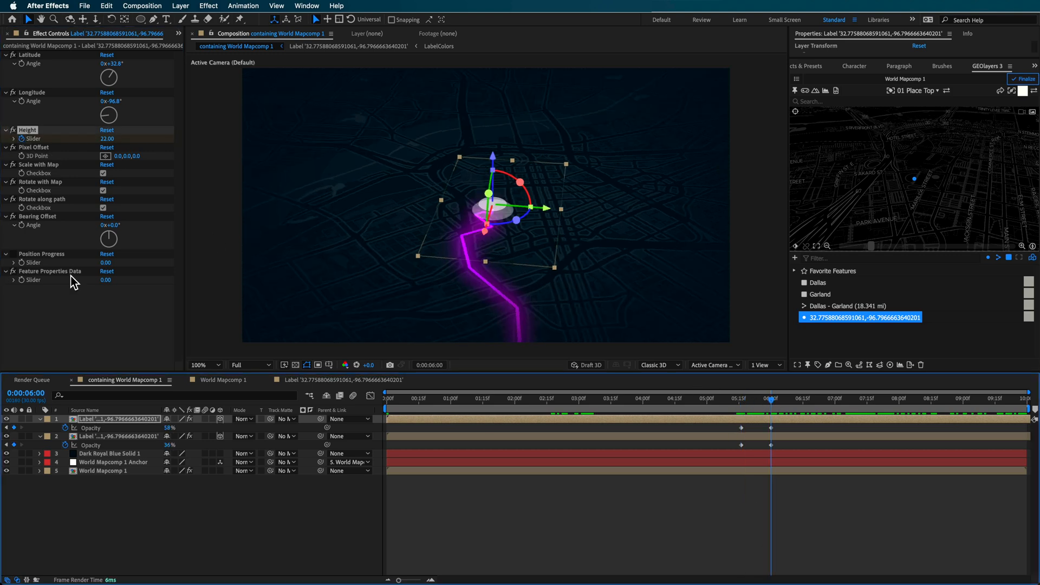
key(u)
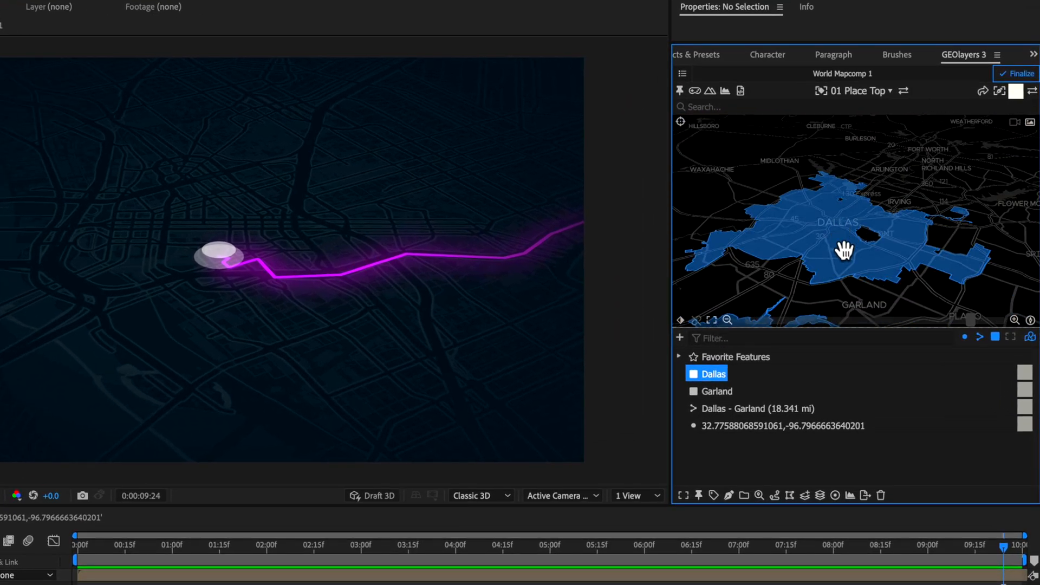
click(716, 390)
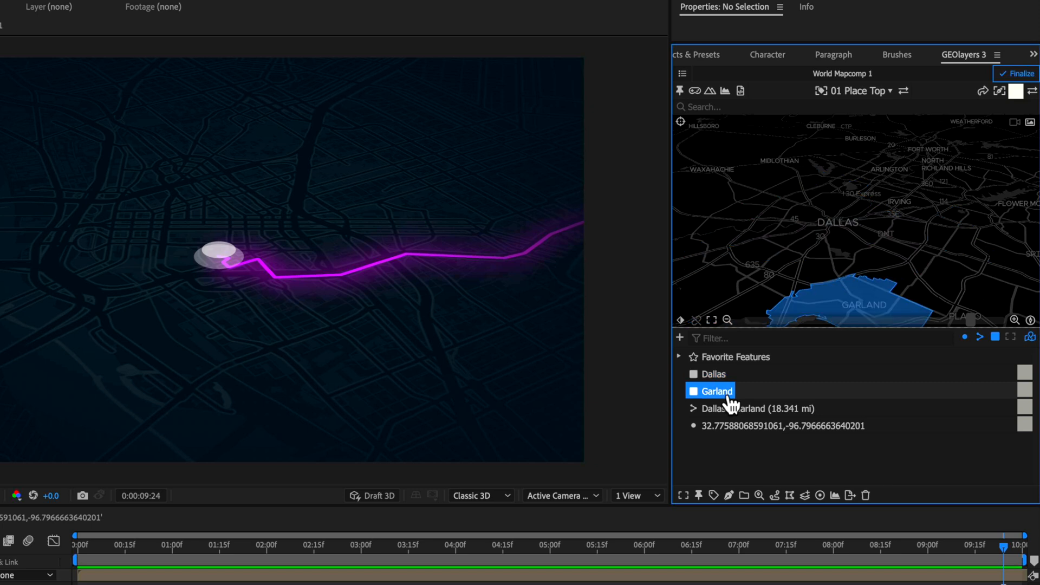
click(714, 373)
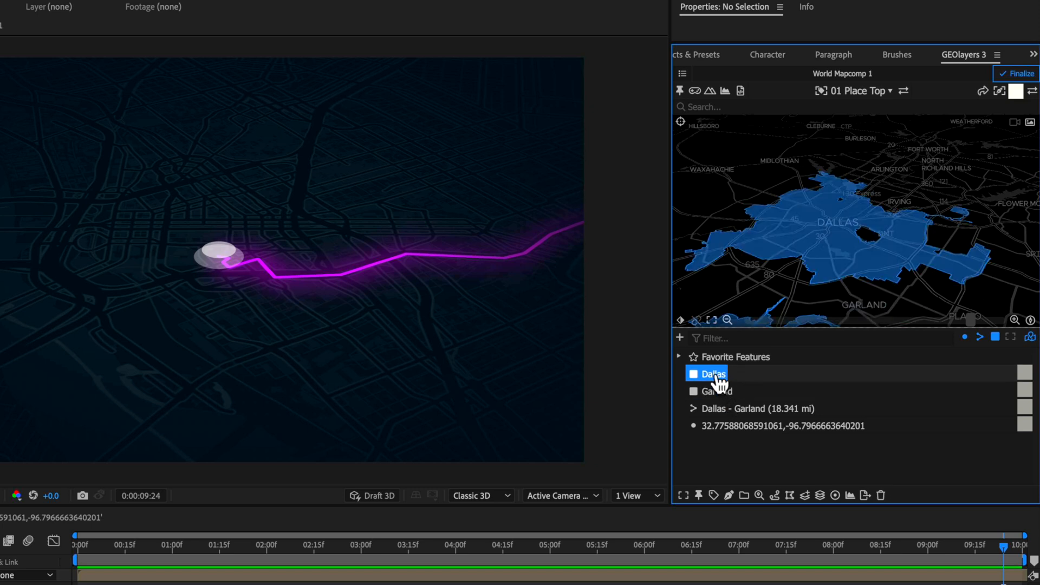
mouse_move(726, 504)
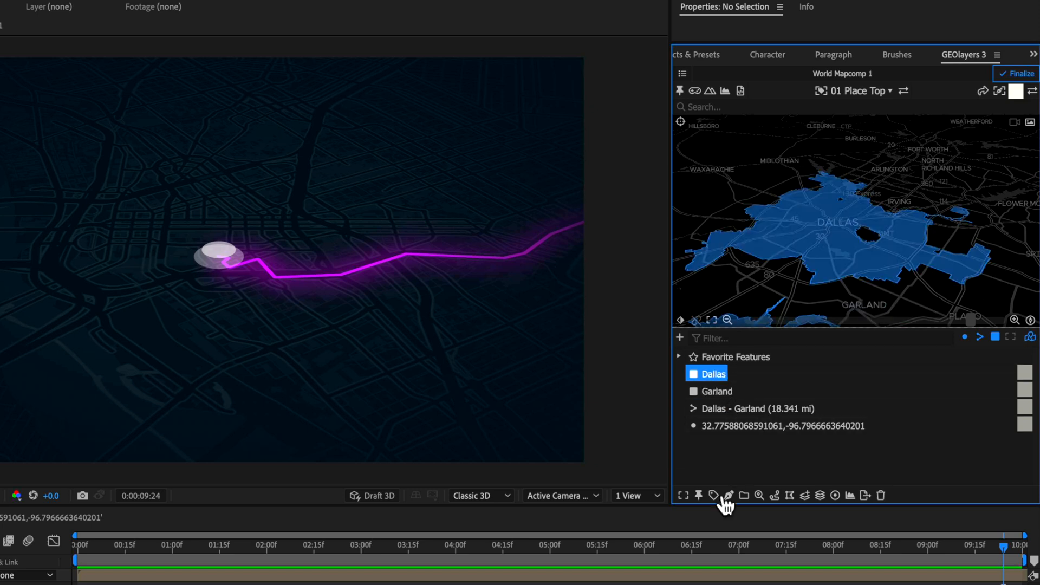
mouse_move(714, 494)
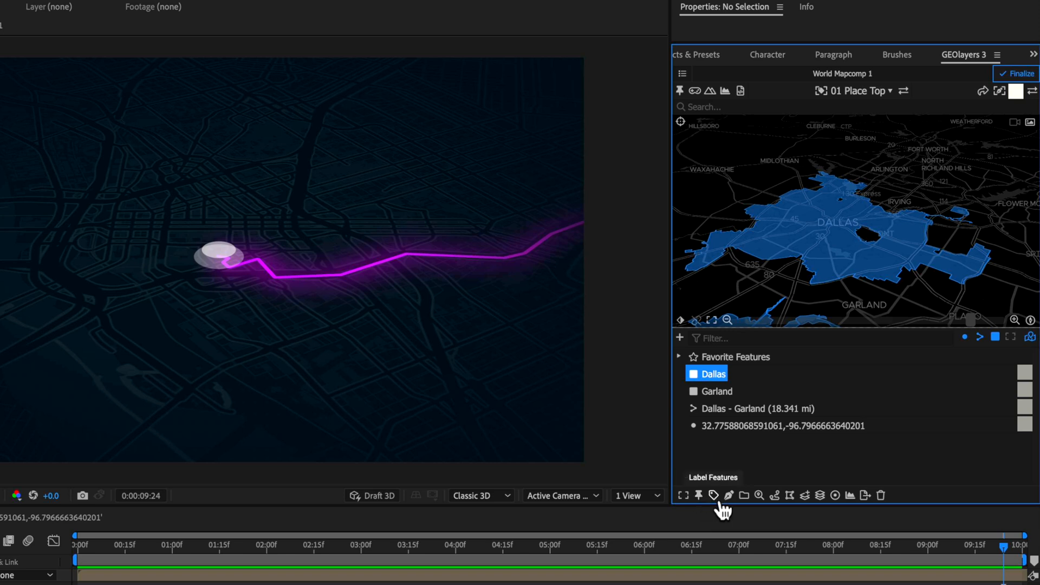
mouse_move(805, 504)
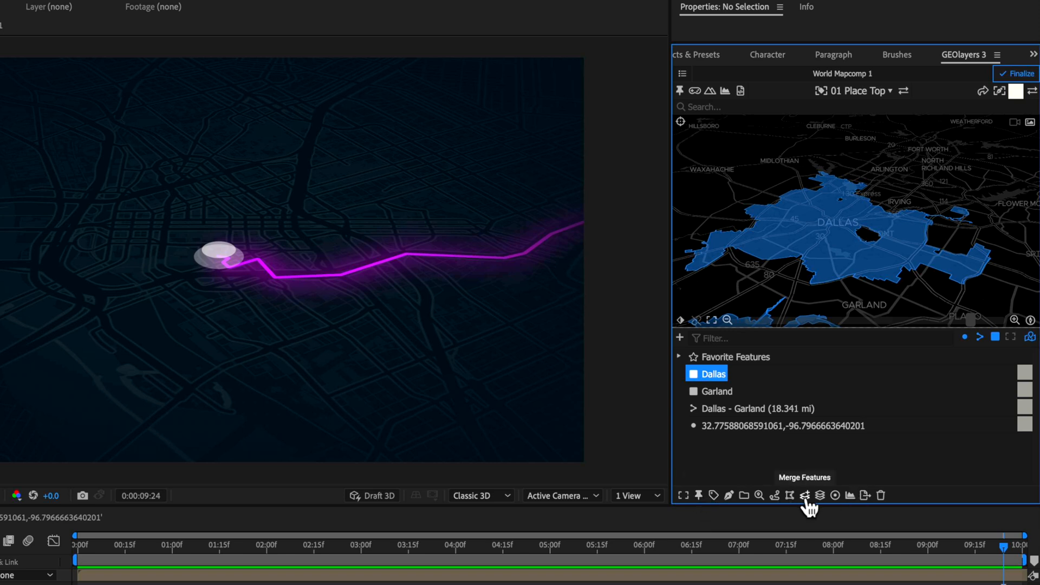